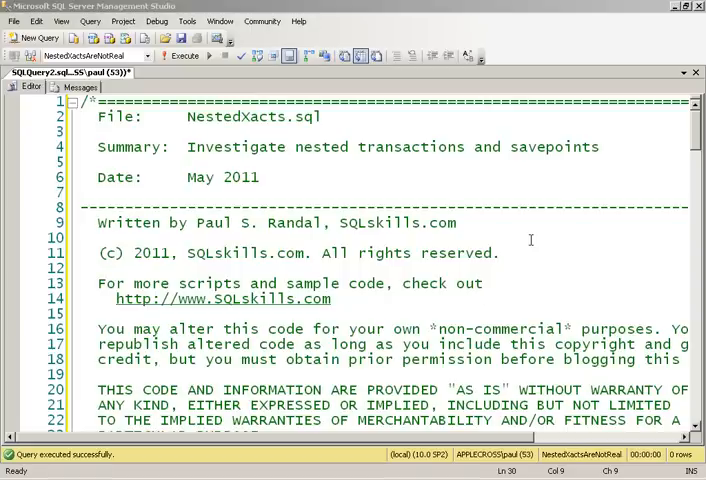
scroll(down, 3)
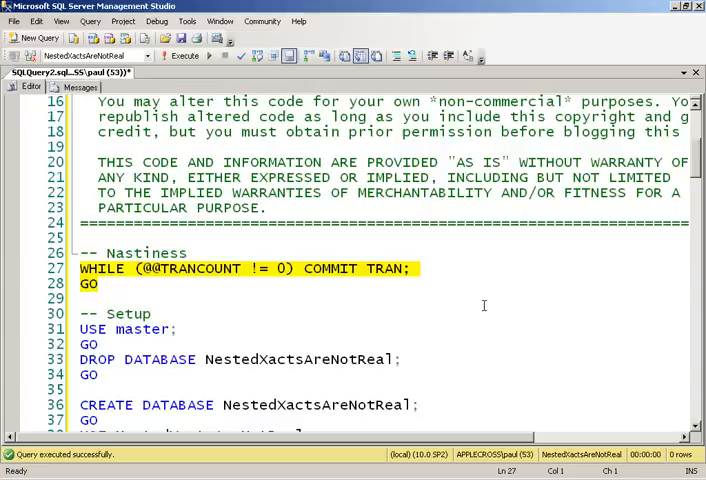
mouse_move(507, 337)
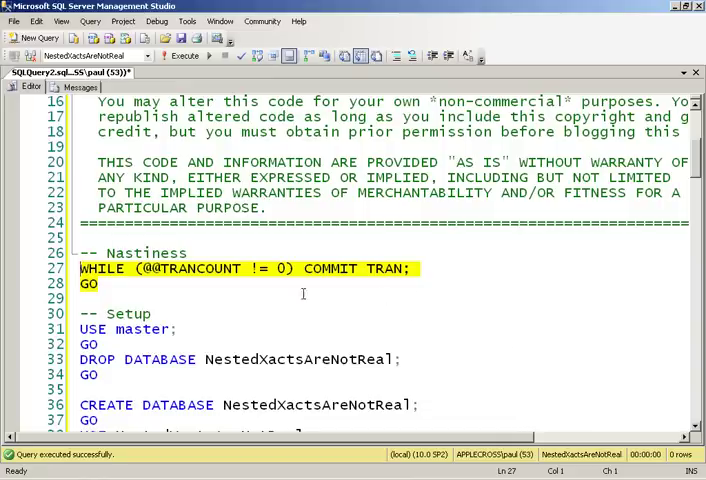
mouse_move(420, 281)
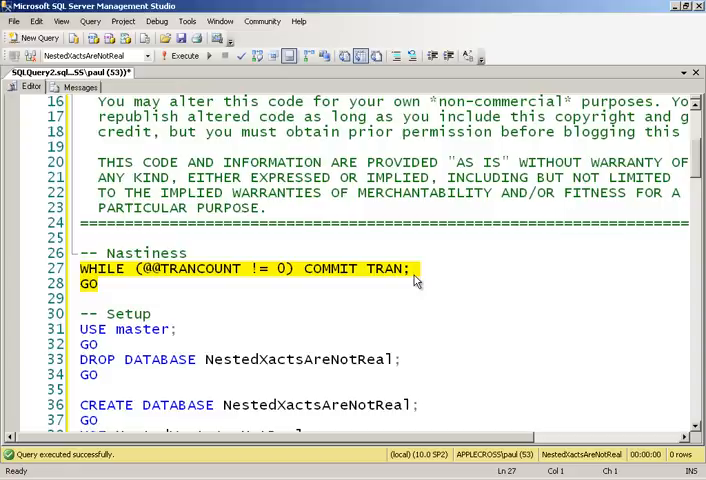
mouse_move(148, 270)
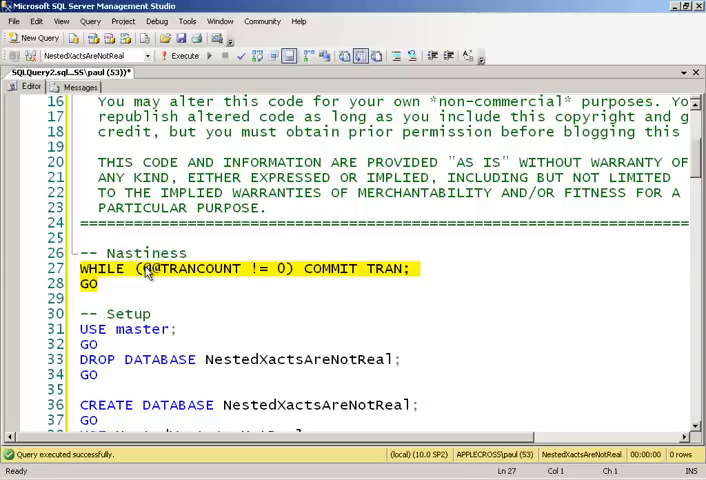
Scroll down to the Setup batches (lines 31–41) that recreate NestedXactsAreNotReal.
scroll(down, 3)
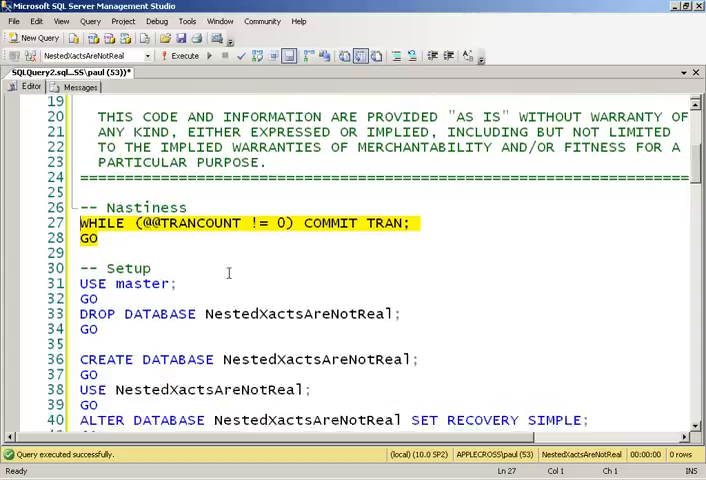
scroll(down, 3)
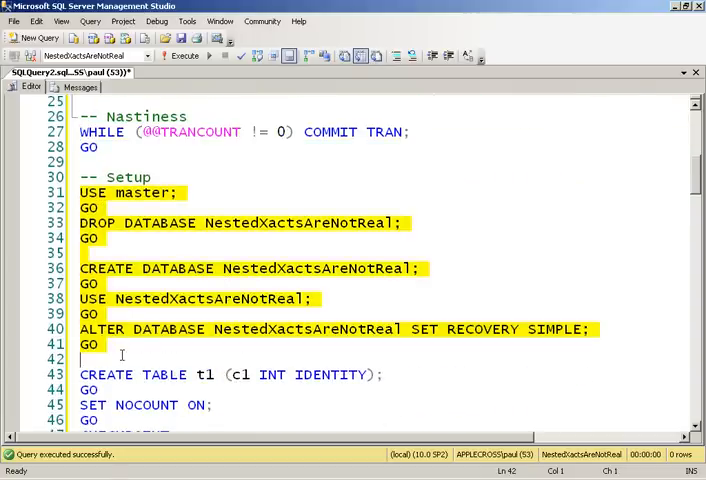
mouse_move(289, 358)
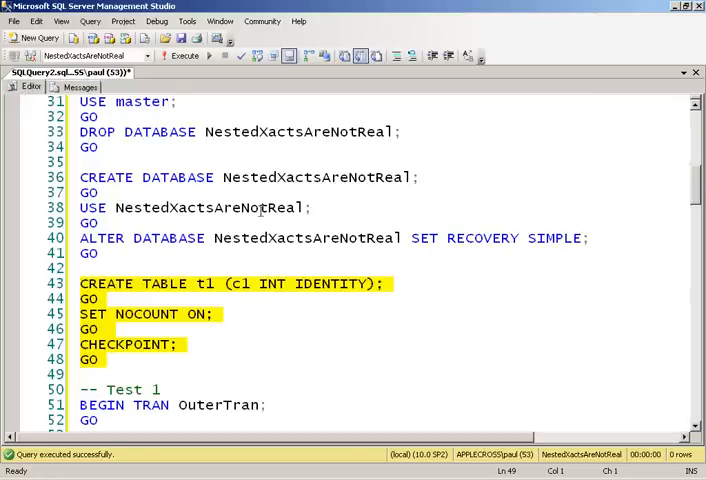
Run OuterTran and InnerTran with five inserts each, then confirm t1 holds 10 rows.
scroll(down, 3)
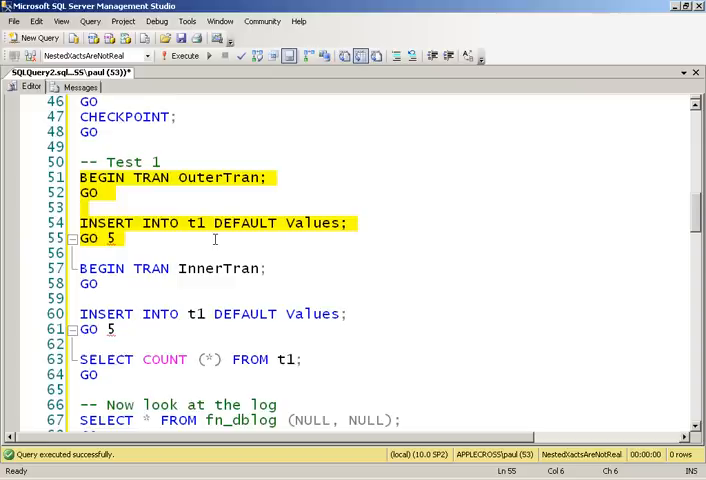
click(77, 87)
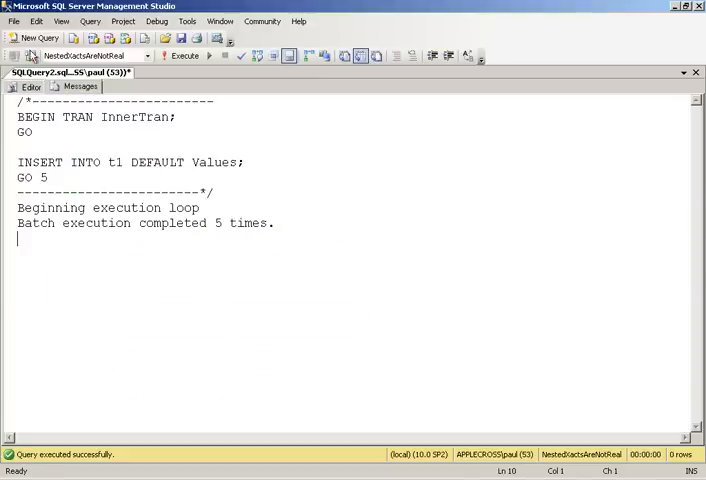
click(31, 87)
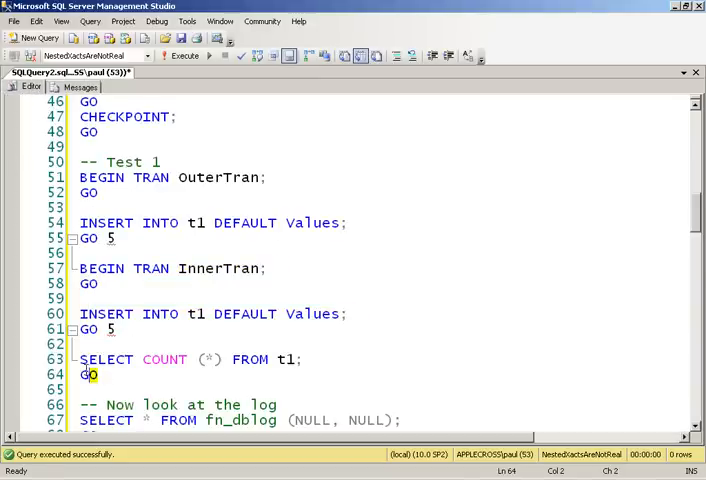
click(184, 55)
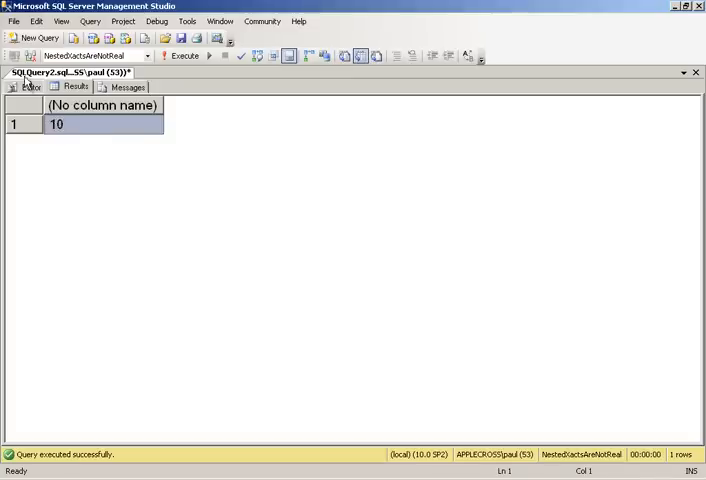
click(31, 87)
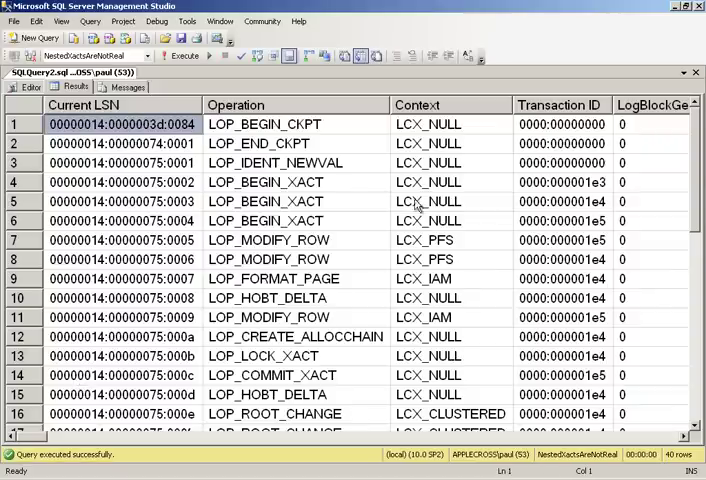
mouse_move(393, 230)
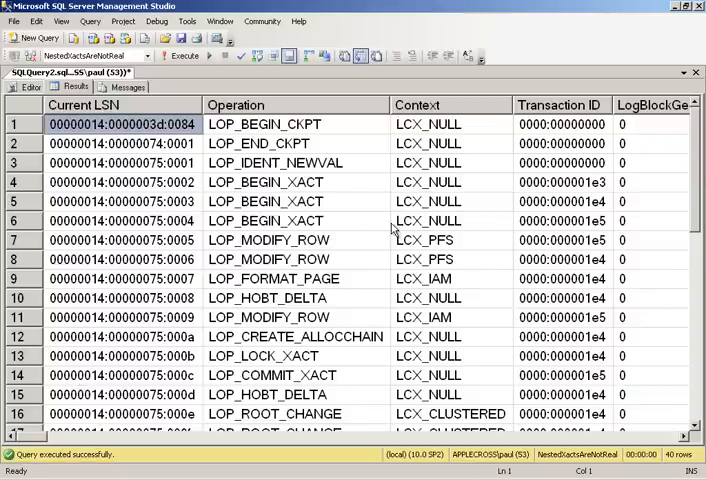
mouse_move(379, 243)
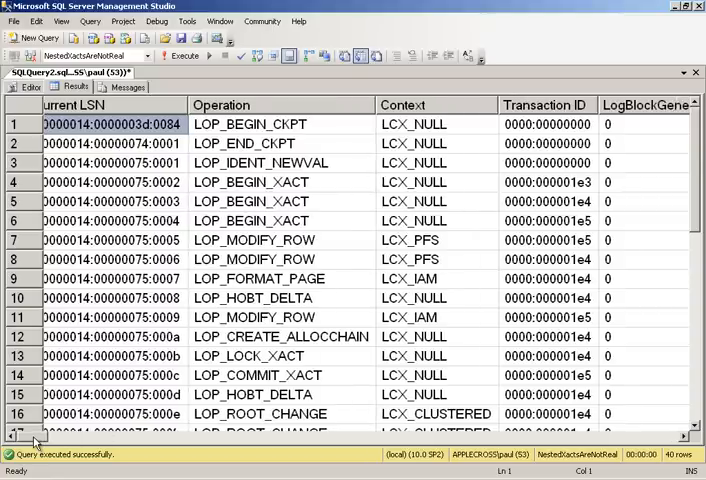
Inspect the 40 fn_dblog records across columns and rows, finding the OuterTran transaction.
scroll(right, 3)
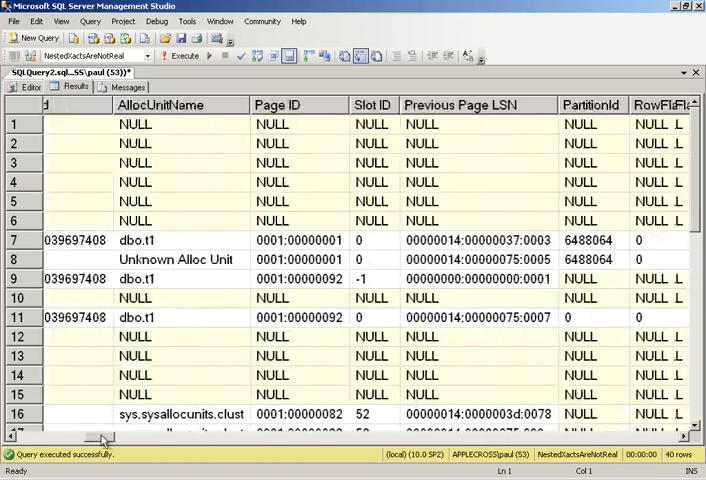
drag(105, 439, 148, 443)
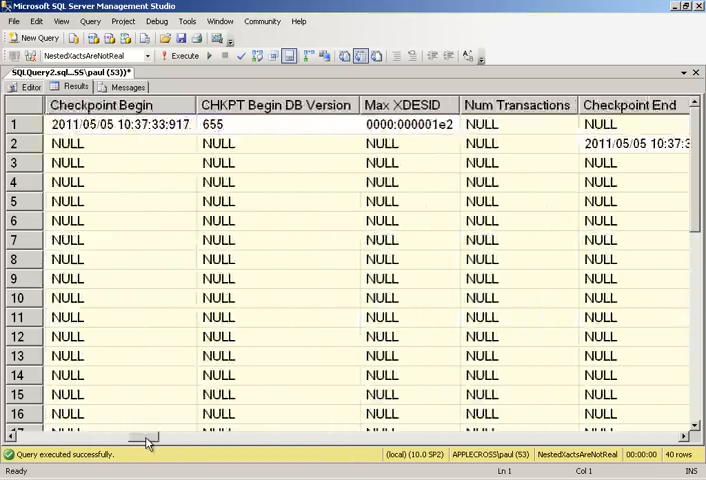
drag(148, 438, 193, 438)
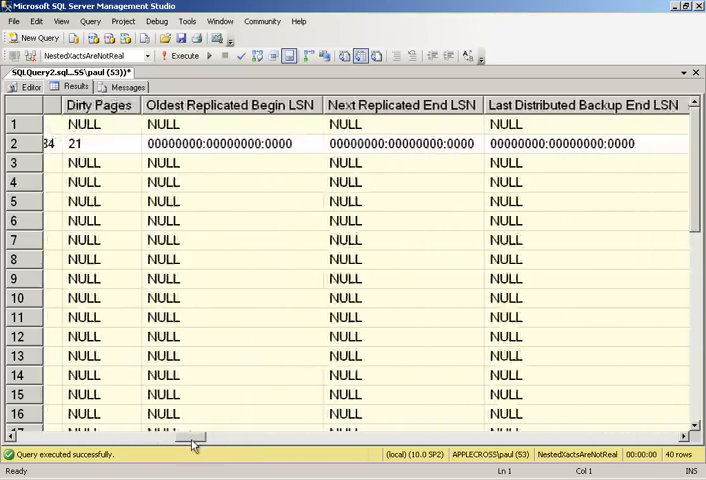
drag(195, 437, 230, 437)
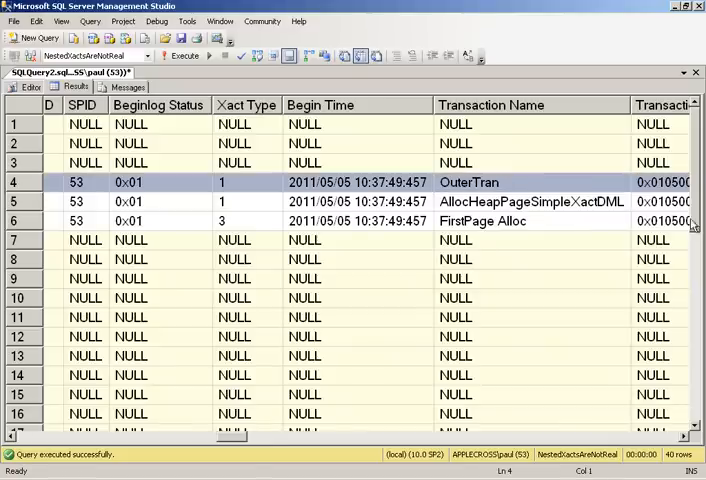
scroll(down, 3)
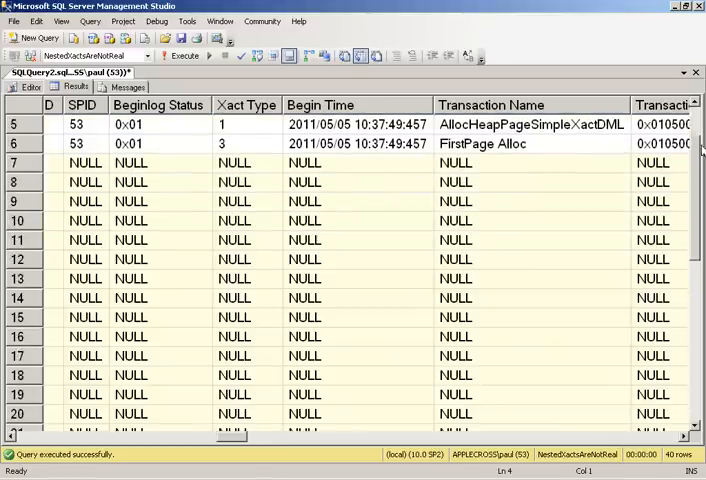
scroll(down, 3)
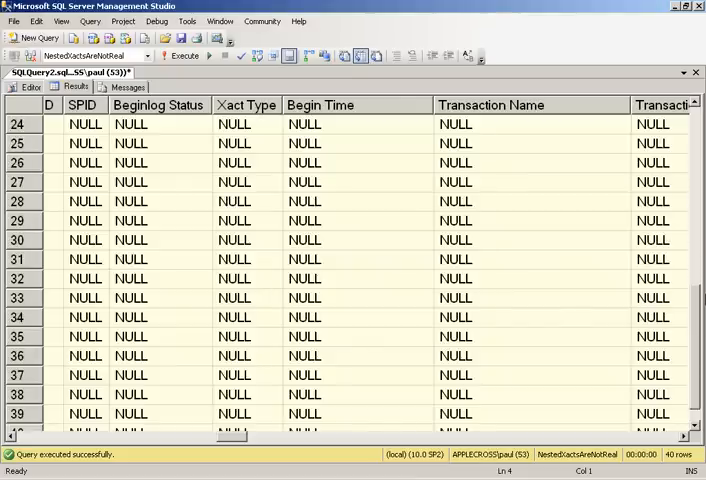
scroll(down, 3)
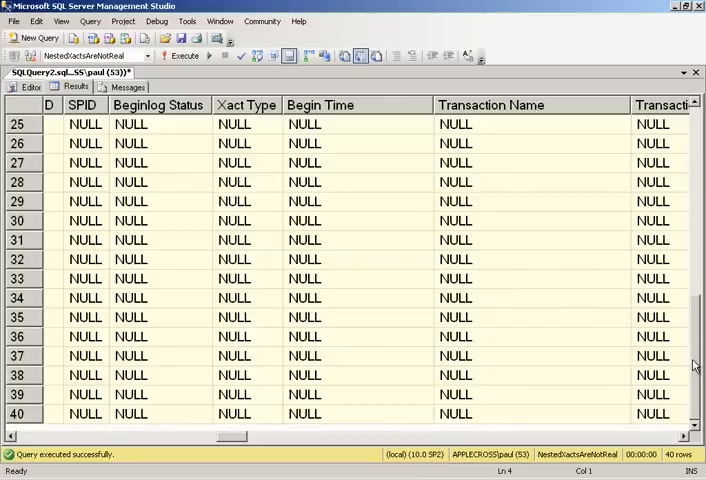
scroll(up, 3)
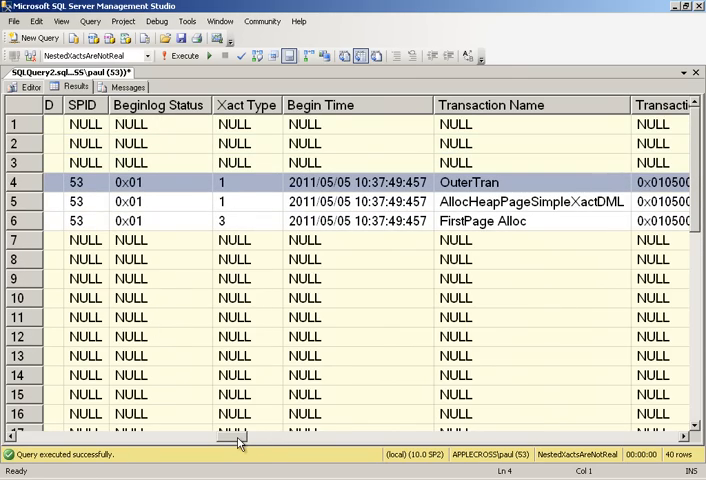
scroll(left, 3)
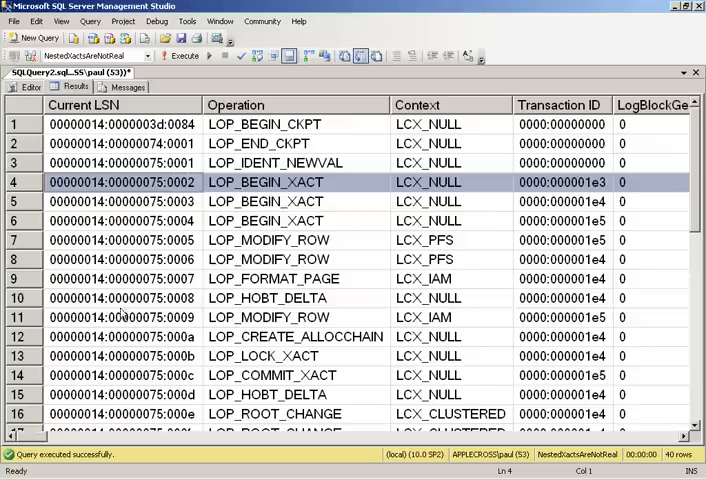
mouse_move(285, 185)
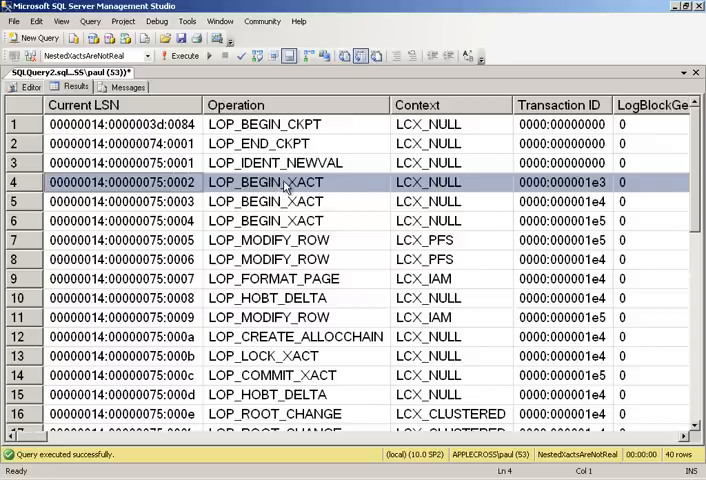
mouse_move(610, 190)
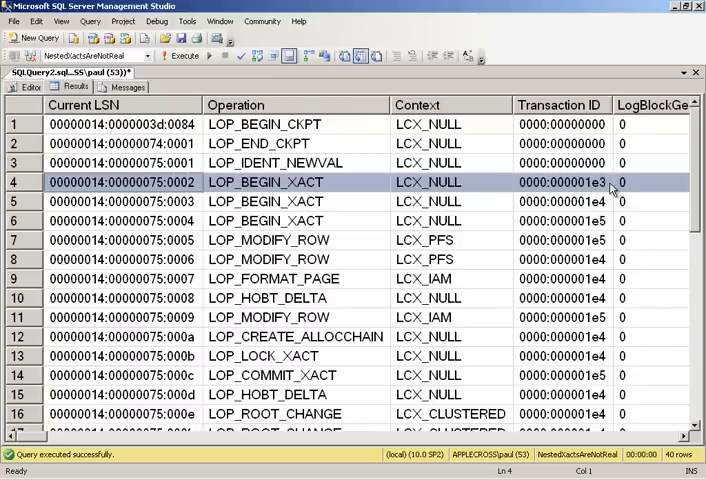
click(561, 182)
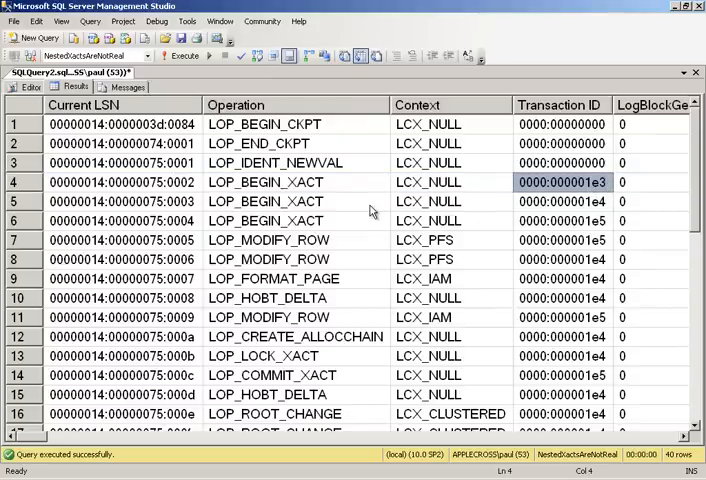
scroll(down, 3)
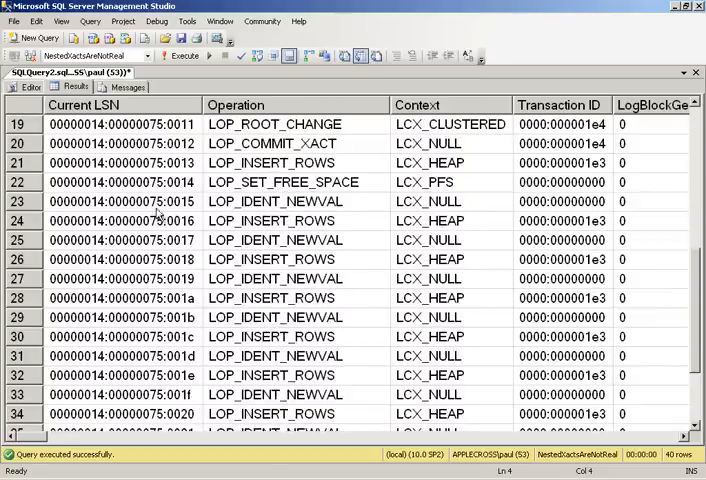
click(275, 201)
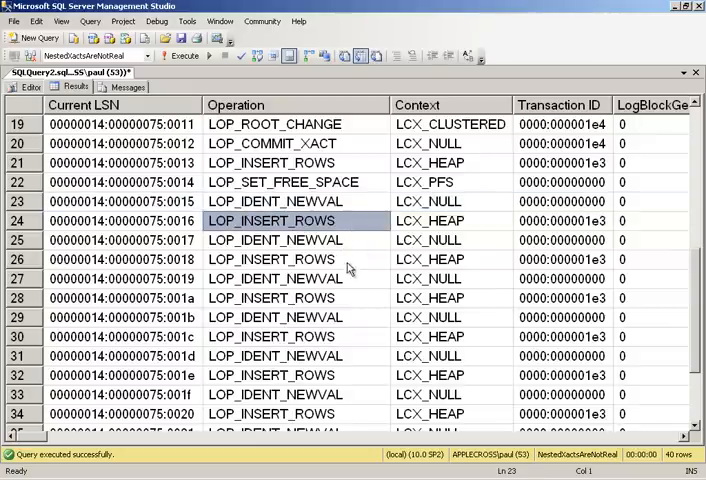
click(271, 375)
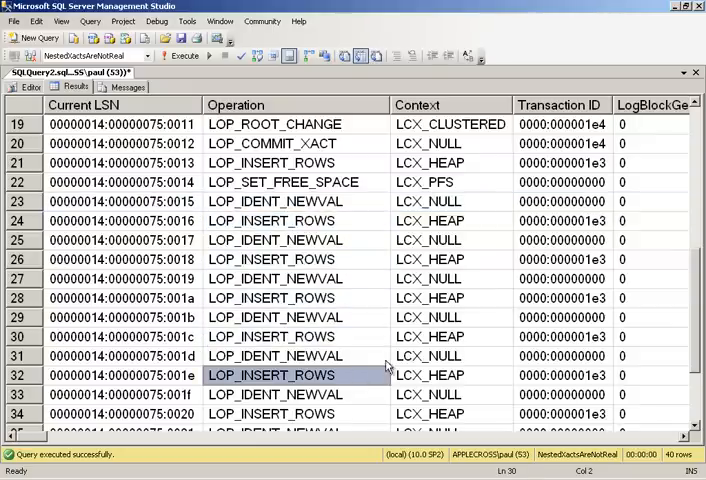
click(29, 87)
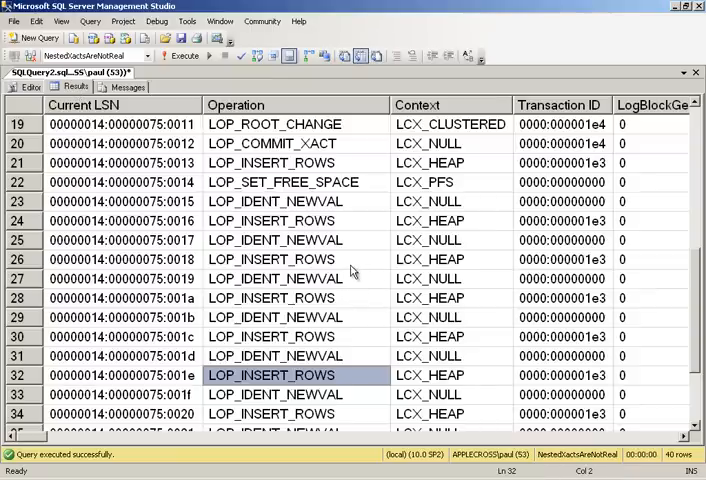
scroll(down, 3)
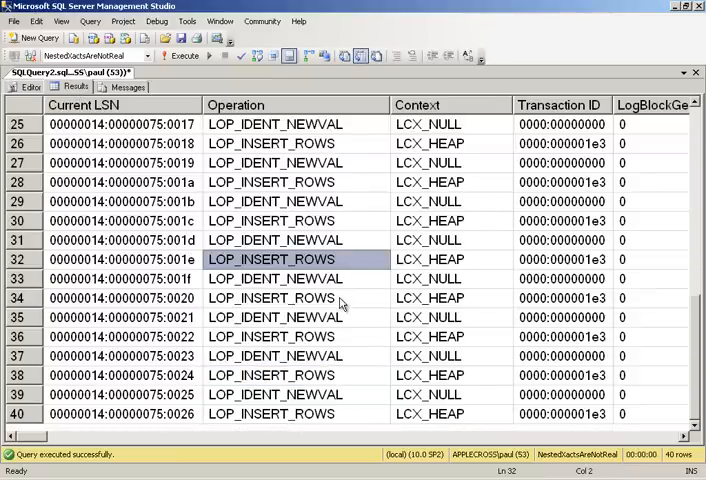
mouse_move(378, 308)
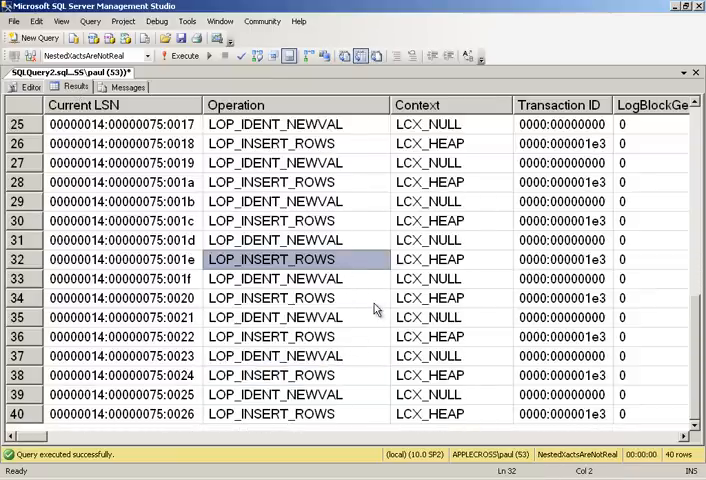
mouse_move(415, 275)
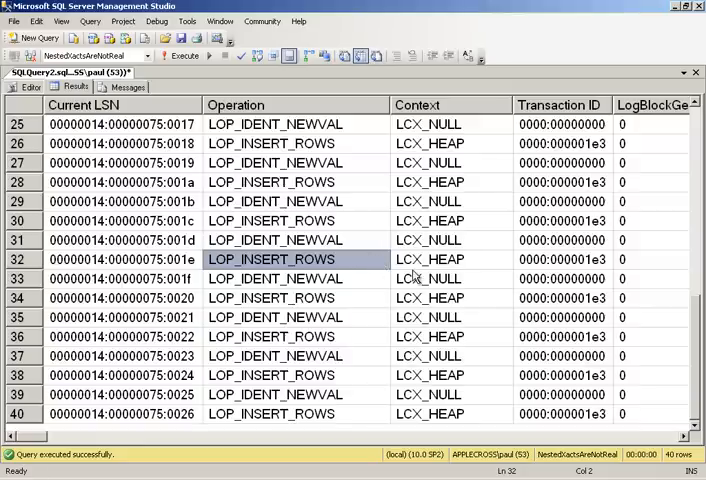
mouse_move(518, 266)
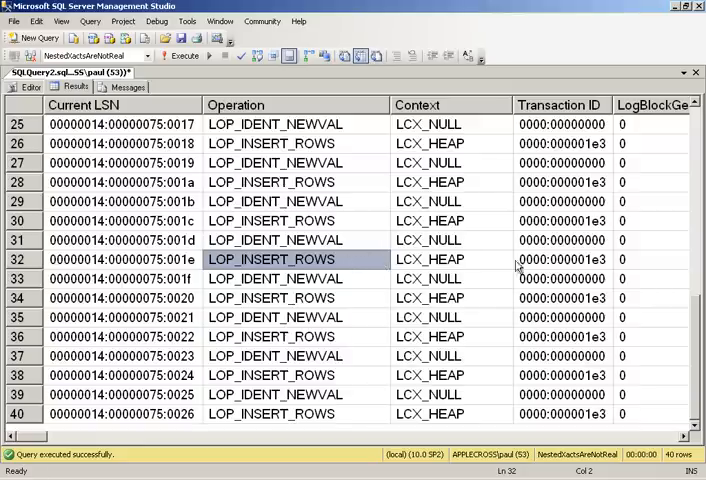
click(561, 220)
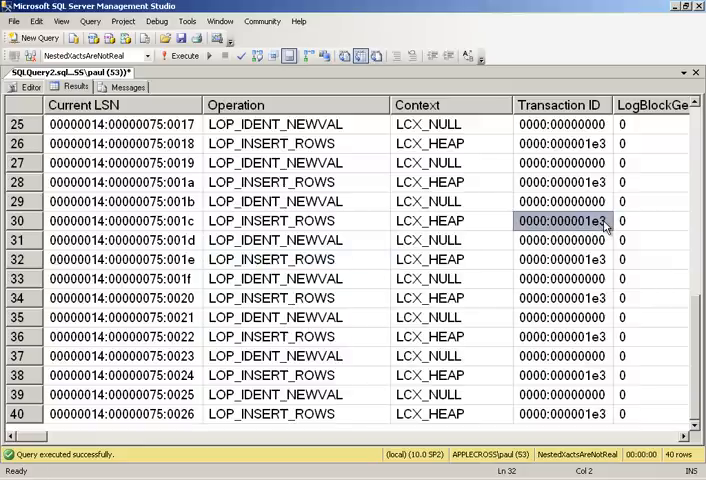
click(562, 336)
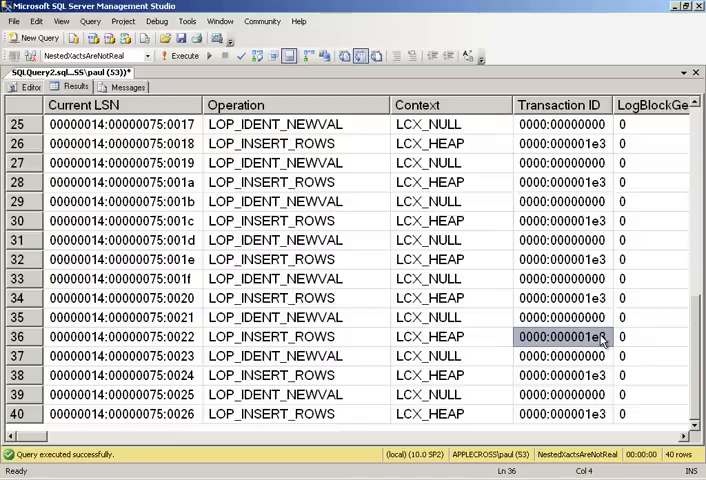
mouse_move(605, 222)
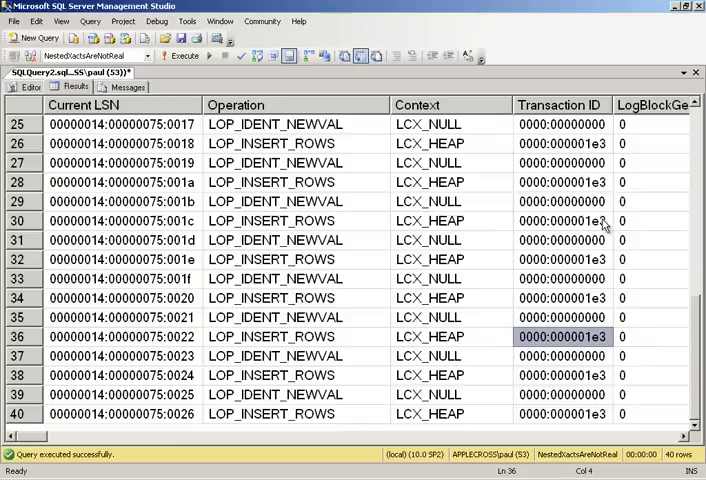
click(562, 220)
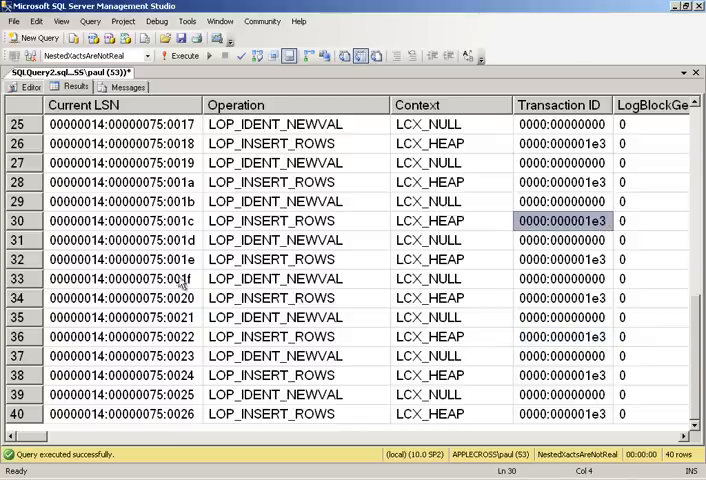
mouse_move(355, 395)
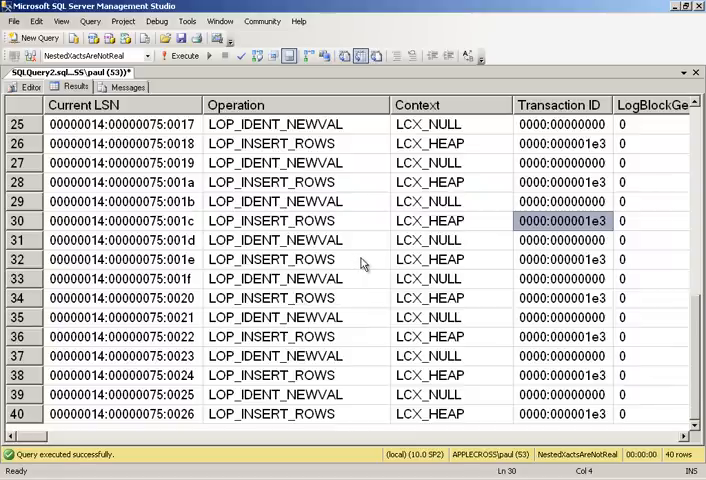
mouse_move(62, 114)
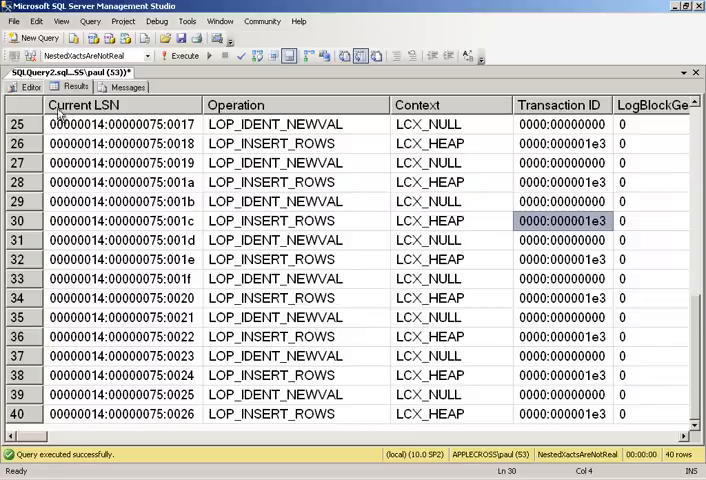
click(31, 87)
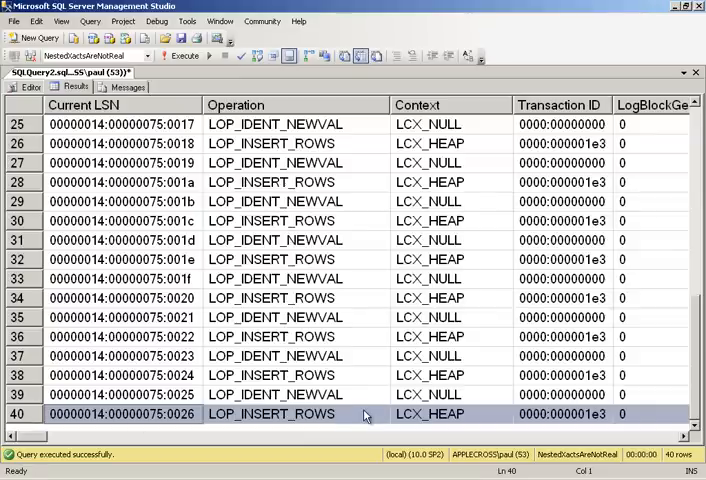
mouse_move(515, 416)
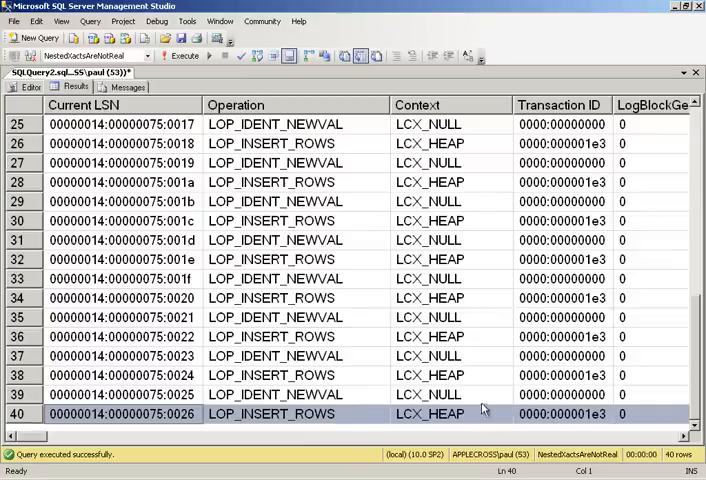
Roll back OuterTran and check that SELECT COUNT(*) on t1 returns zero.
click(31, 87)
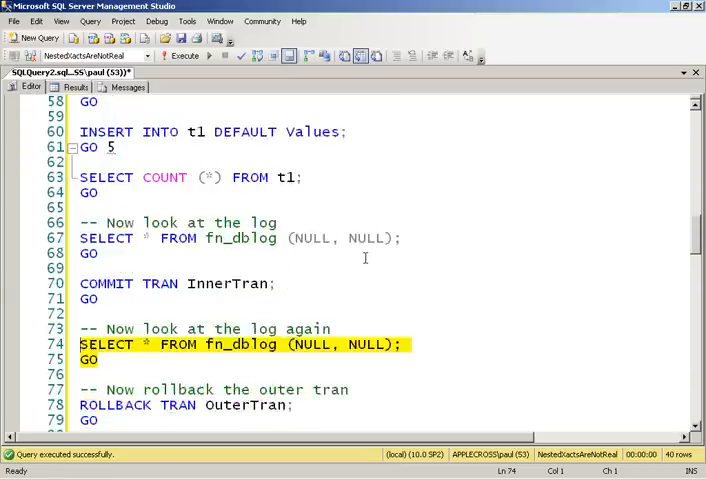
scroll(down, 3)
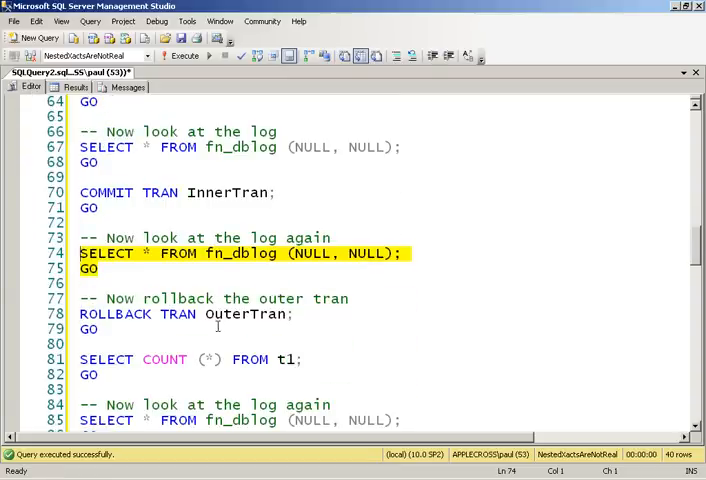
click(95, 328)
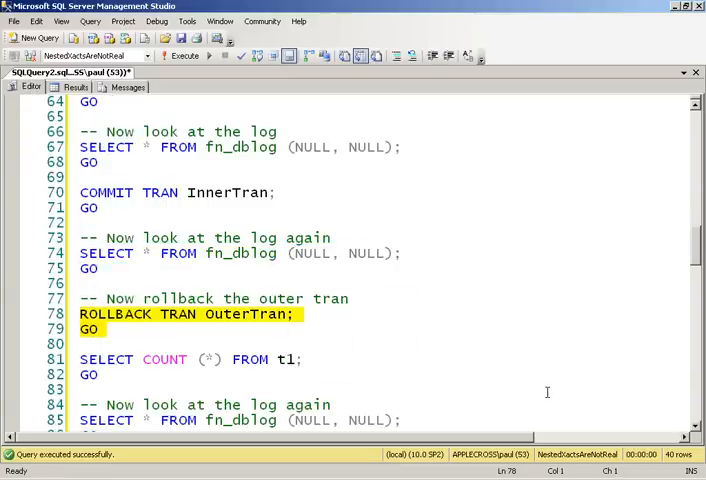
mouse_move(480, 352)
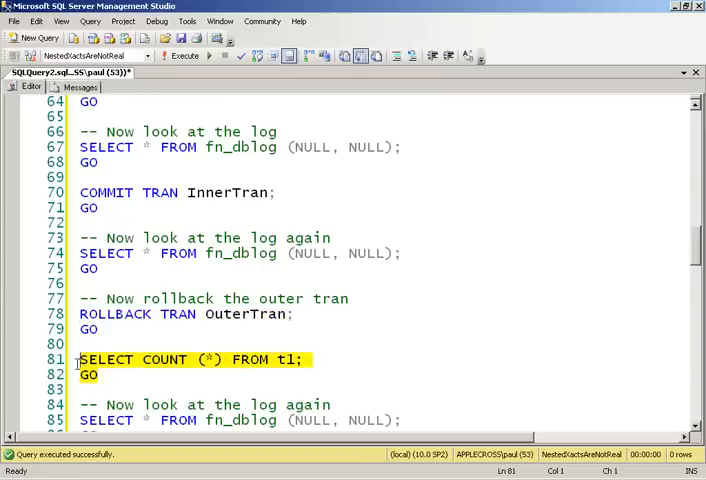
click(184, 55)
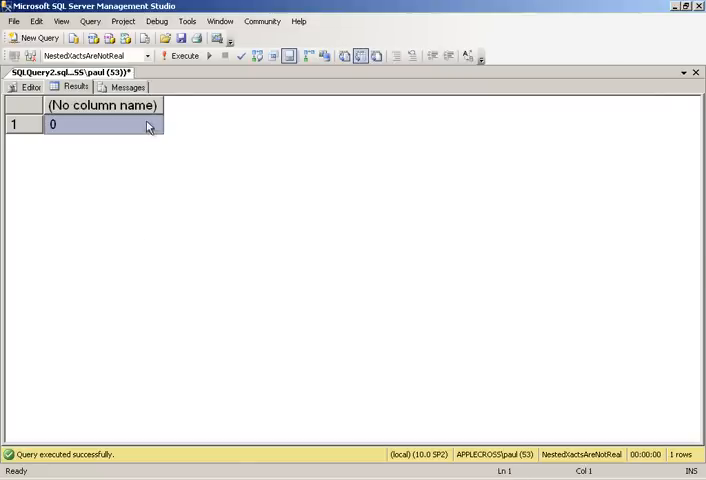
Return to the script and scroll to the fn_dblog query.
click(31, 87)
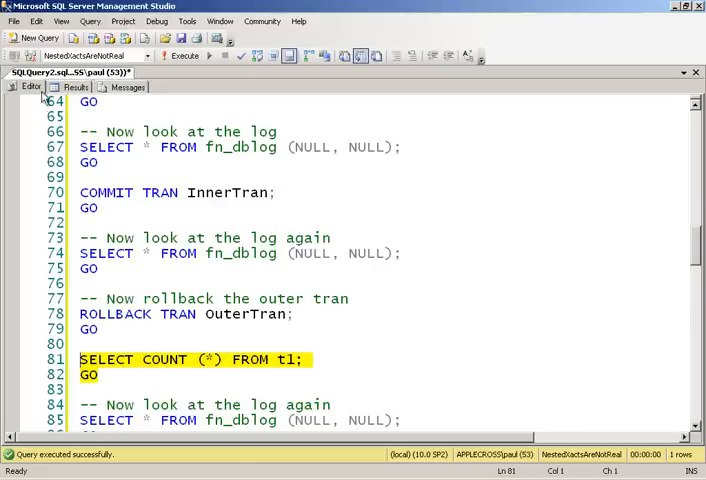
scroll(up, 3)
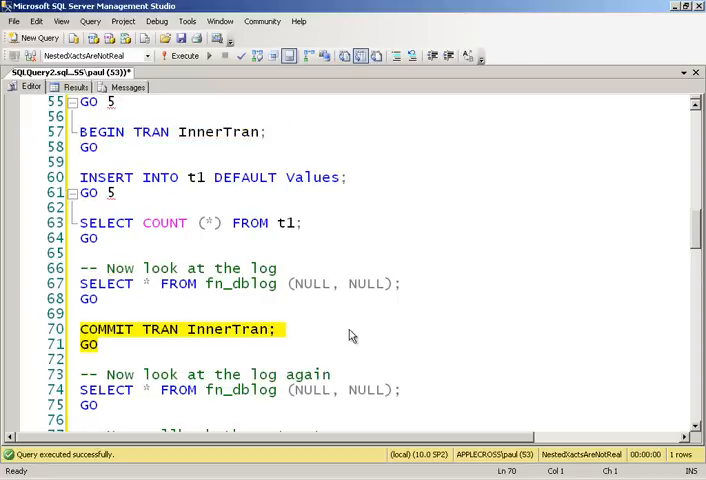
mouse_move(359, 181)
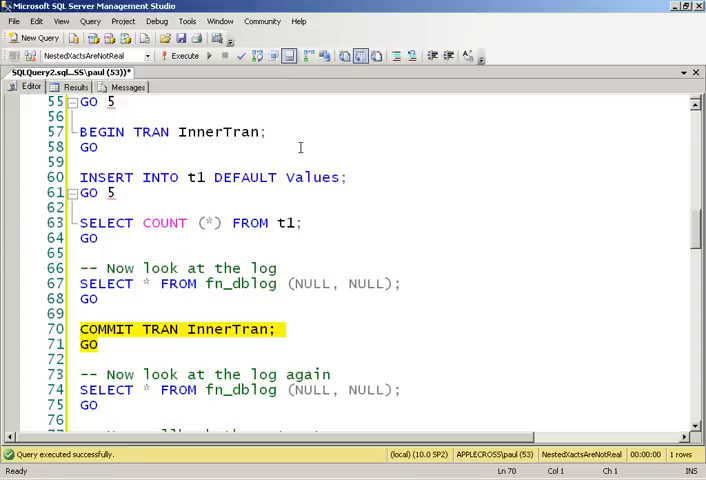
scroll(down, 3)
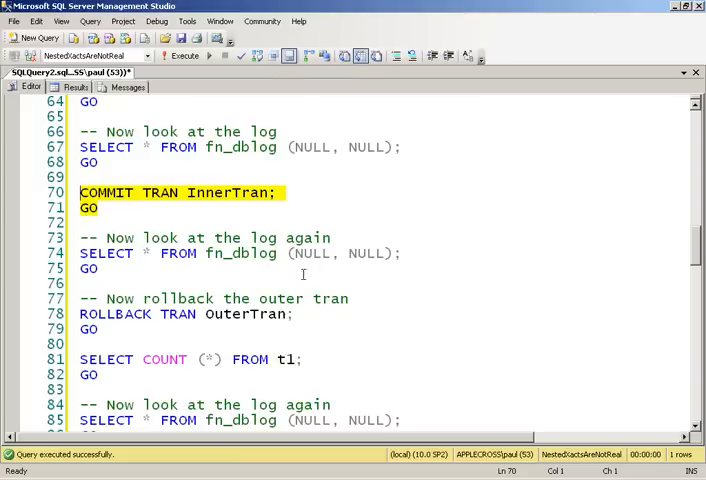
mouse_move(338, 349)
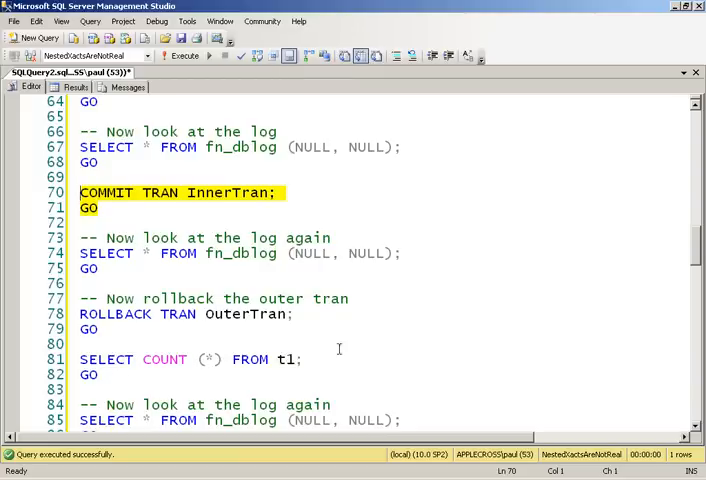
scroll(down, 3)
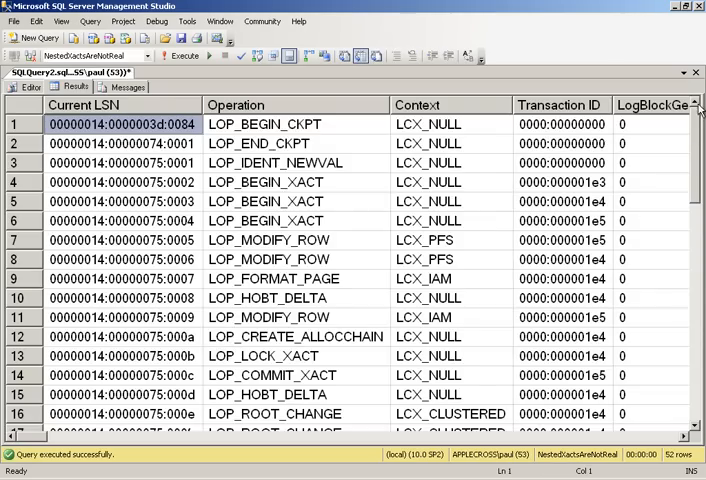
Review log rows 41–52 and their Description column, showing COMPENSATION deletes and an abort record.
scroll(down, 3)
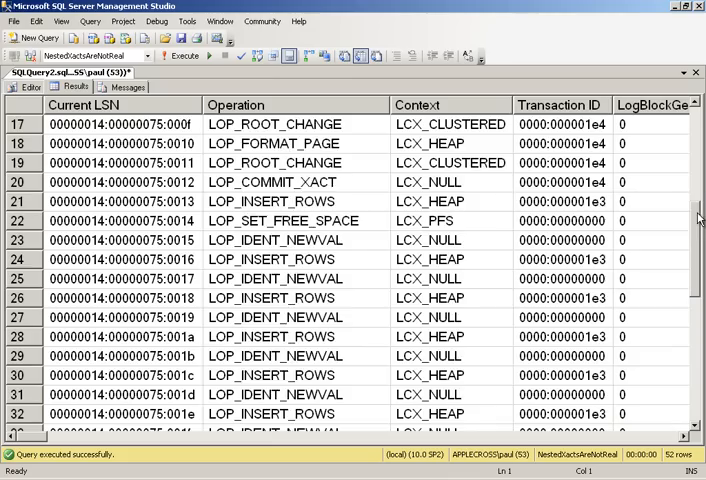
scroll(down, 3)
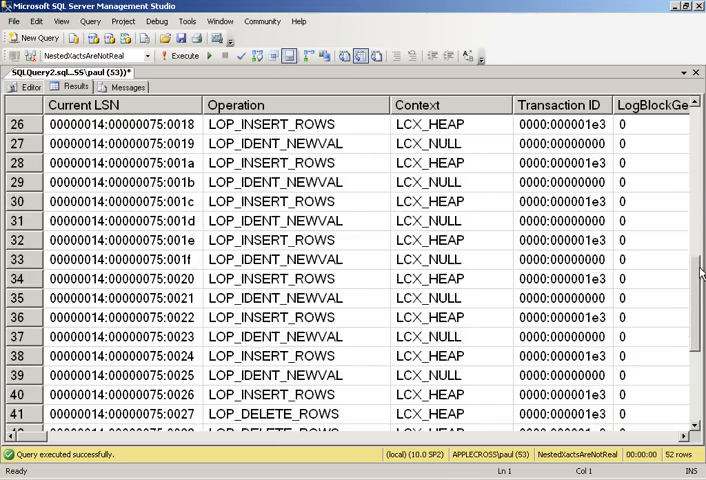
scroll(down, 3)
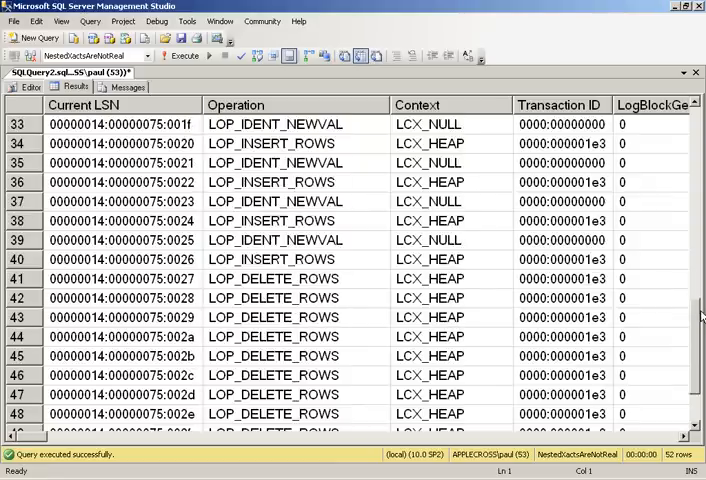
scroll(down, 3)
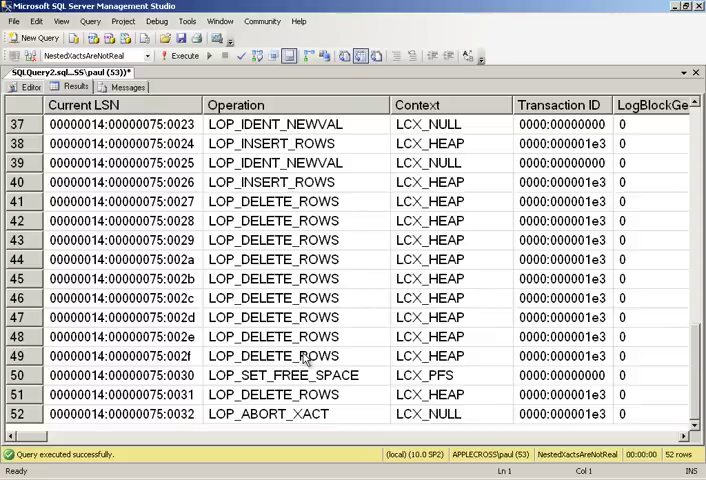
mouse_move(22, 200)
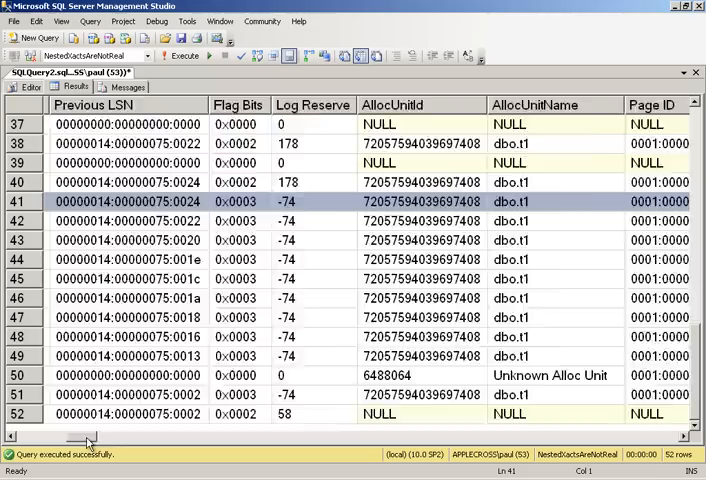
scroll(right, 3)
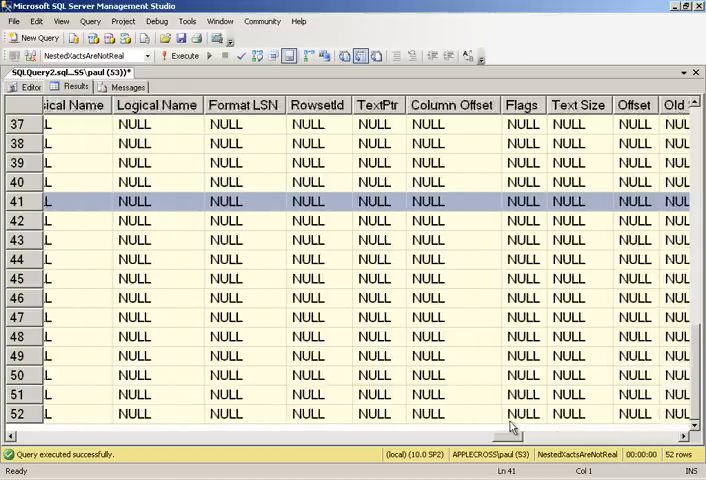
scroll(right, 3)
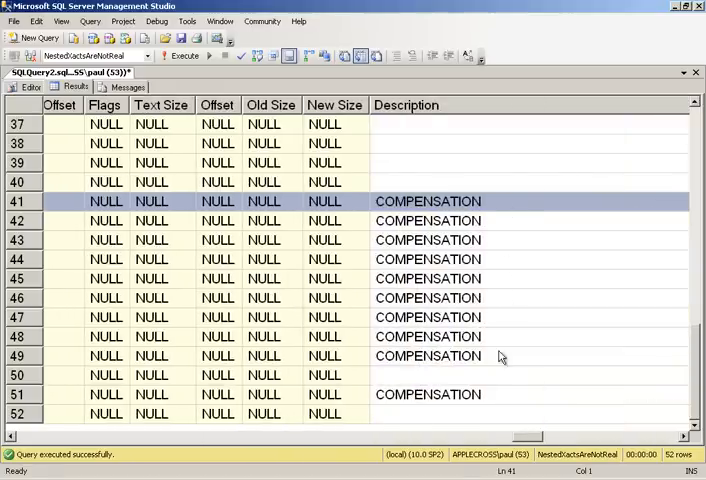
mouse_move(68, 162)
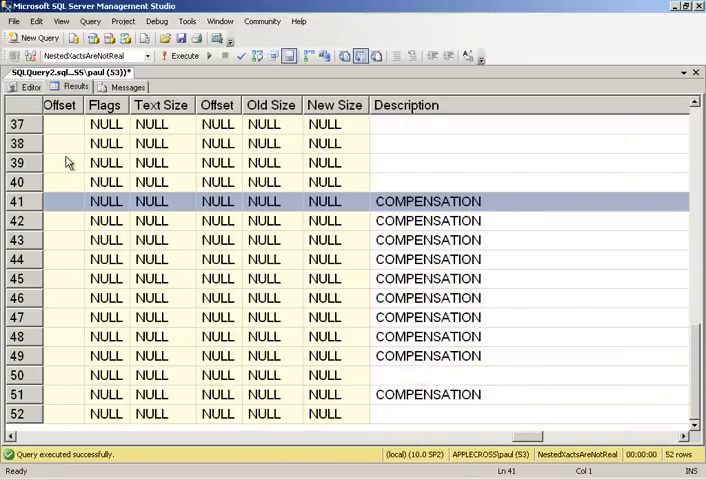
click(31, 86)
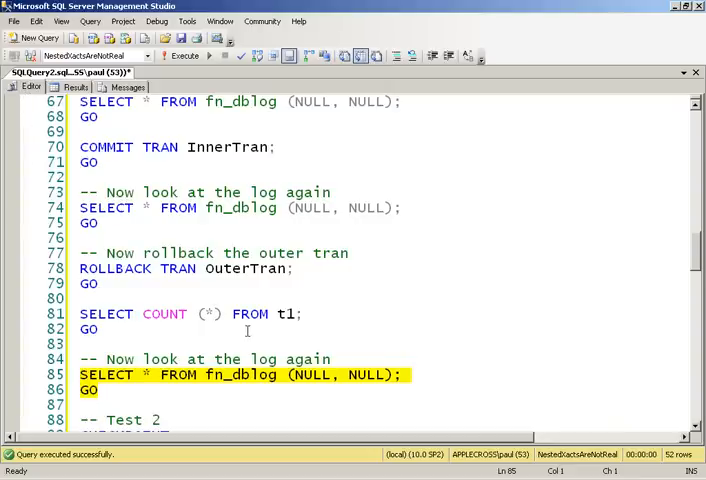
Scroll the editor to show the commented CHECKPOINT block.
scroll(down, 3)
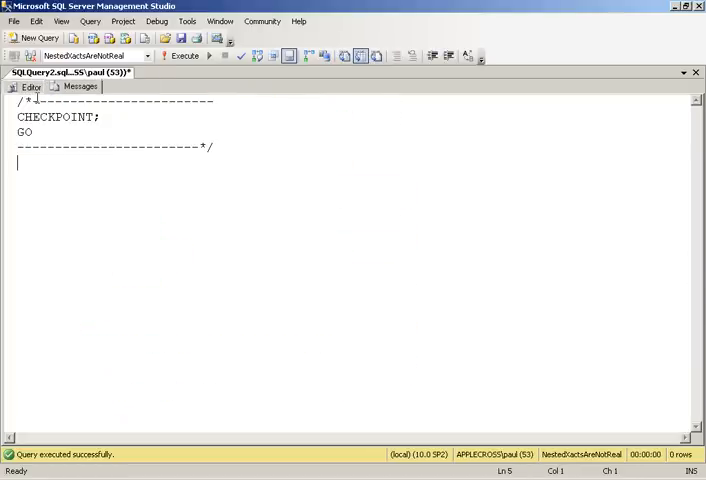
scroll(down, 3)
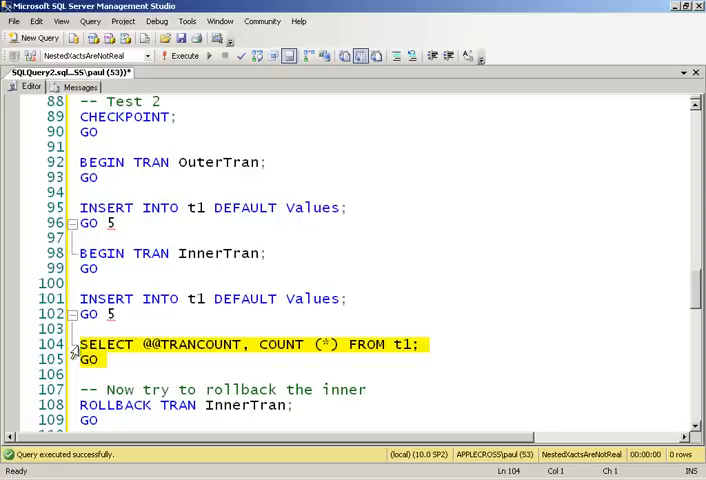
click(179, 55)
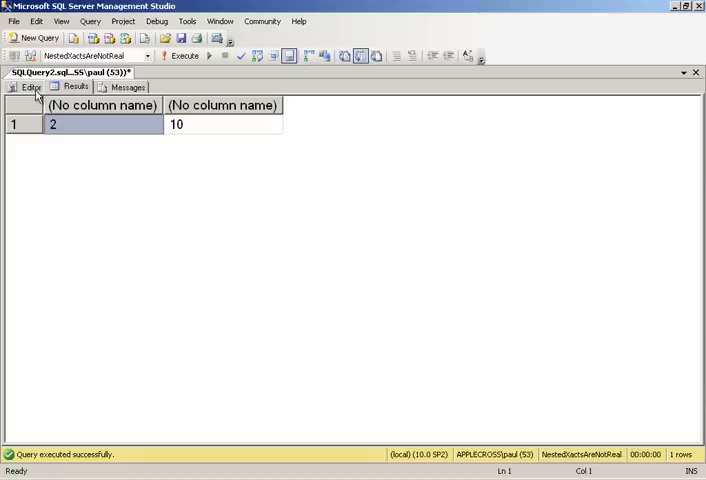
click(30, 87)
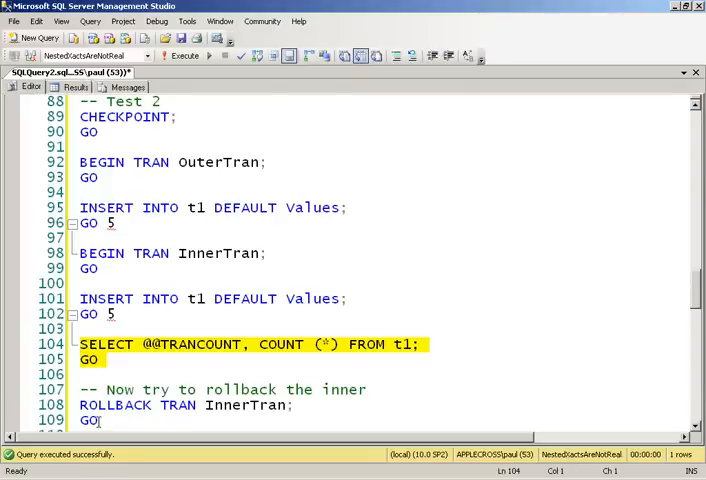
click(179, 55)
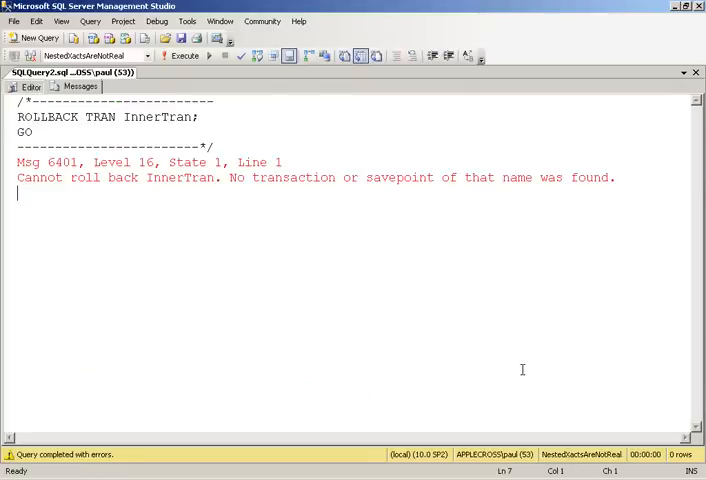
mouse_move(288, 182)
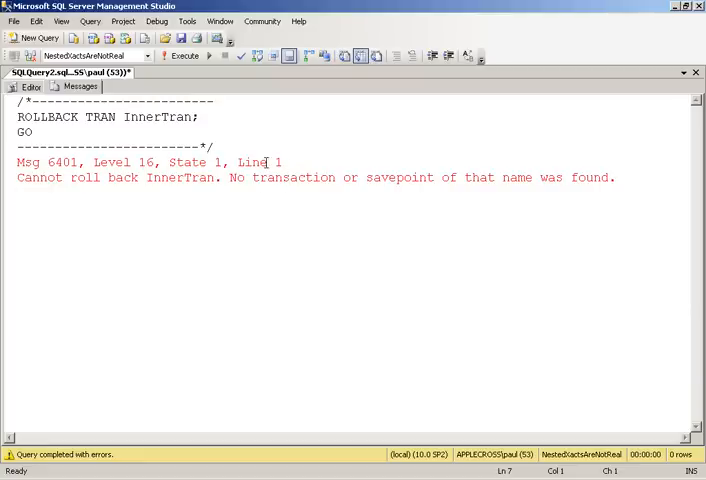
mouse_move(25, 92)
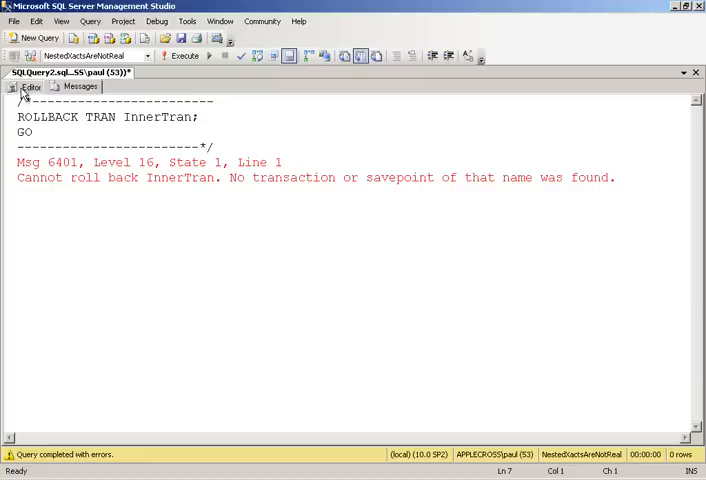
click(31, 86)
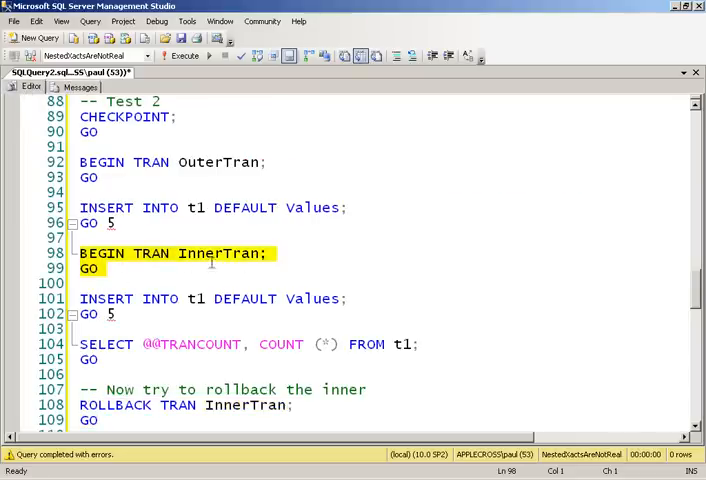
mouse_move(138, 267)
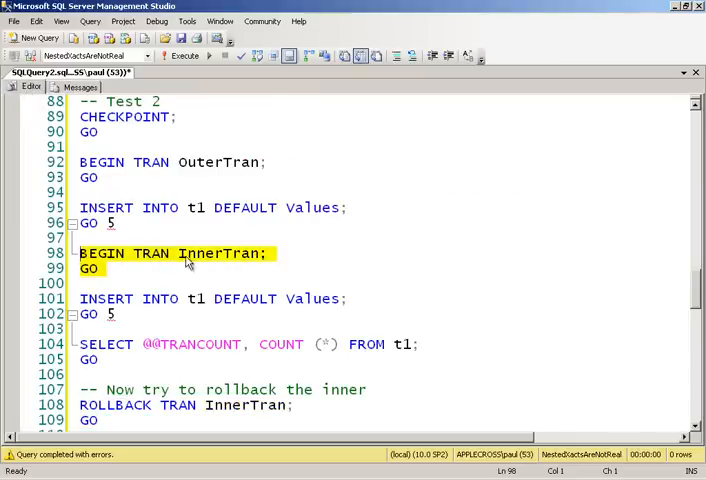
mouse_move(266, 389)
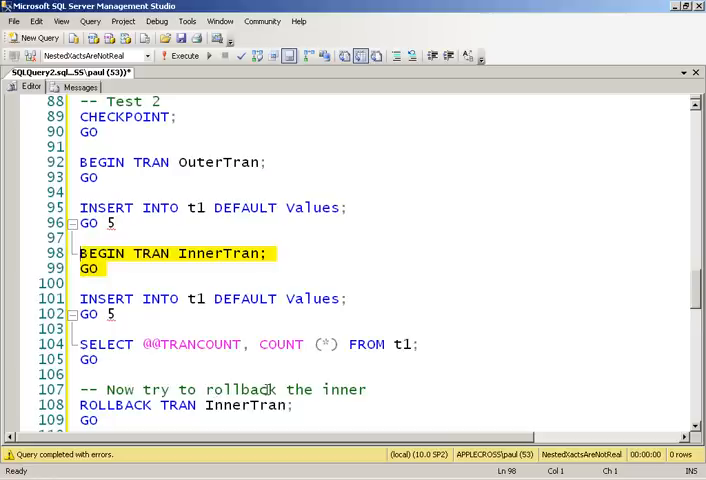
scroll(down, 3)
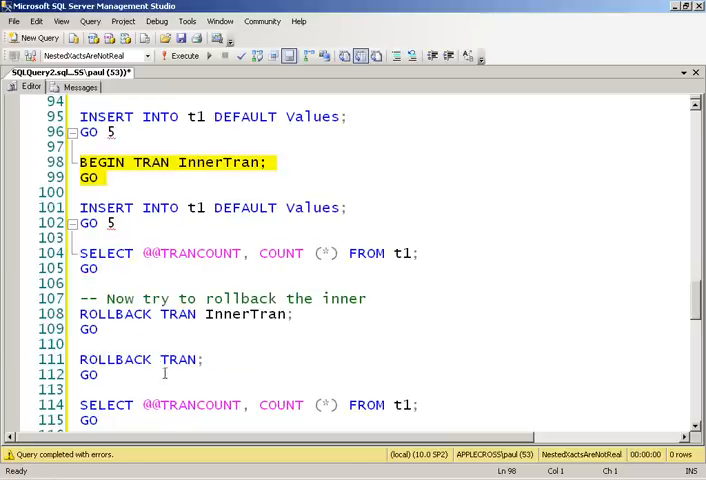
click(184, 55)
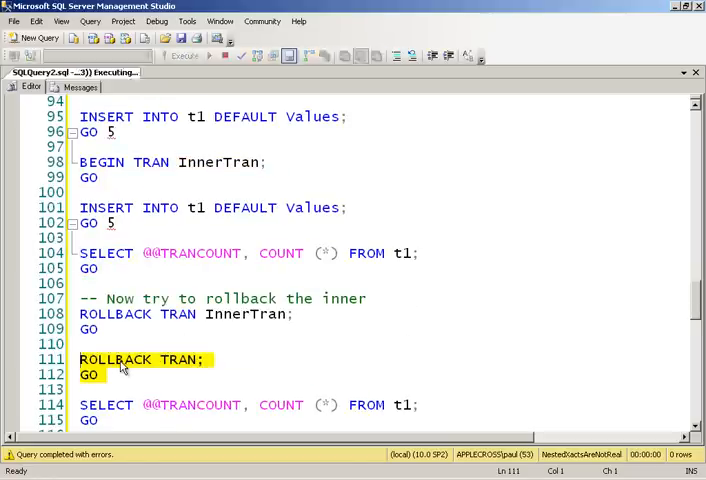
click(184, 55)
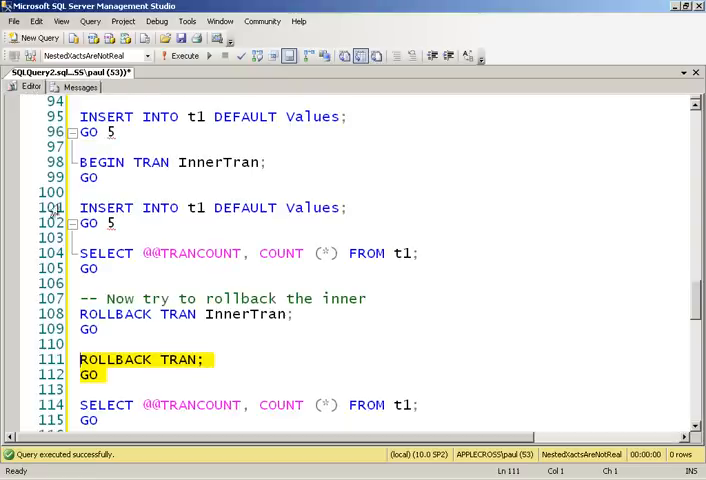
click(184, 55)
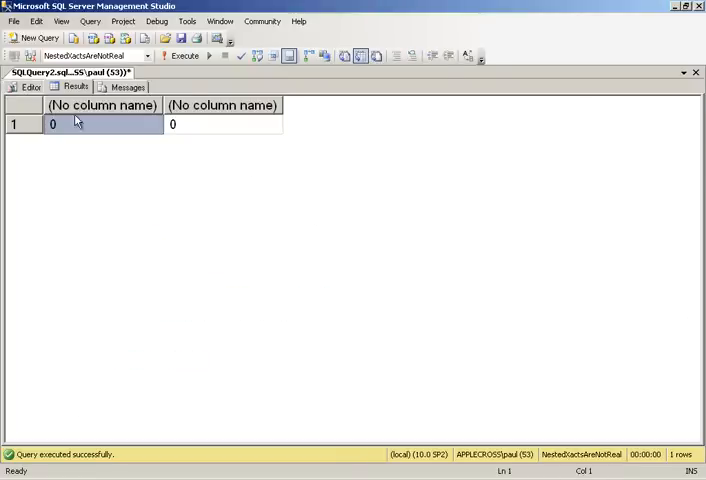
click(32, 87)
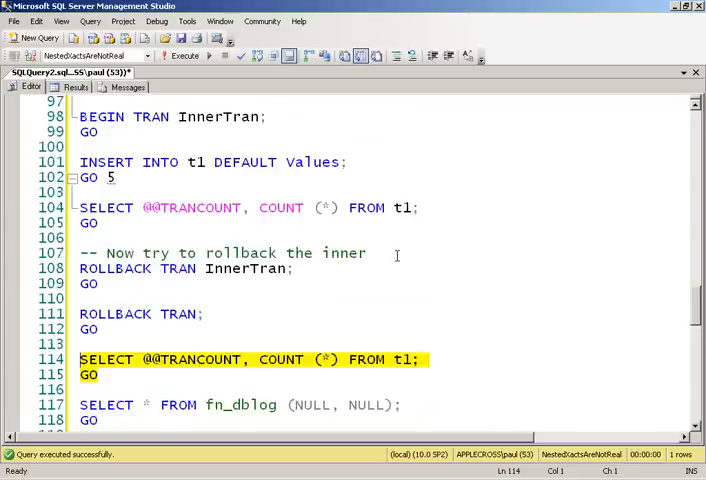
Run fn_dblog and scroll the 36 records ending in deletes and an abort record.
scroll(down, 3)
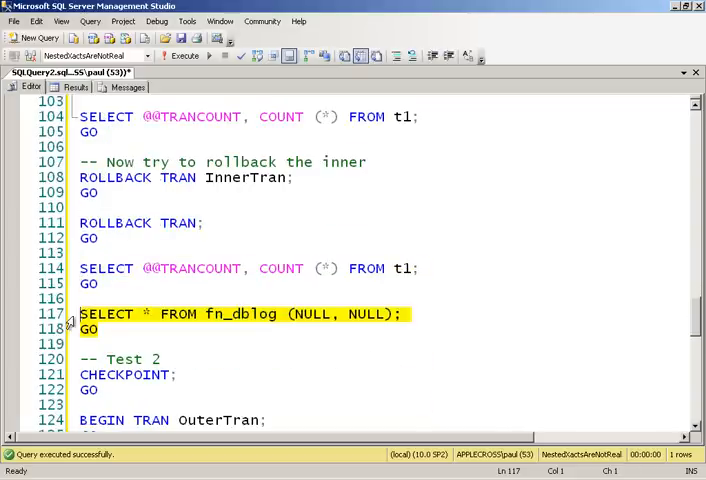
click(184, 55)
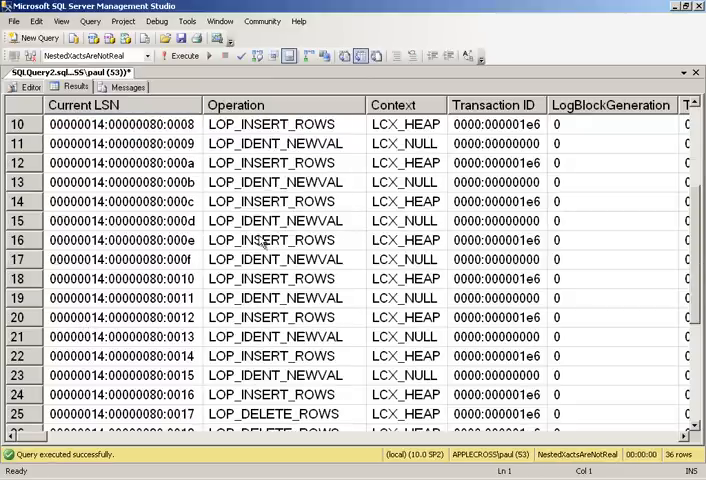
scroll(down, 3)
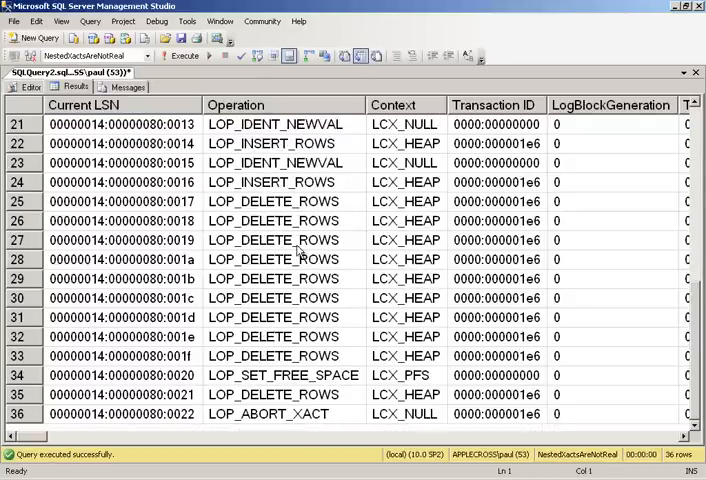
mouse_move(288, 422)
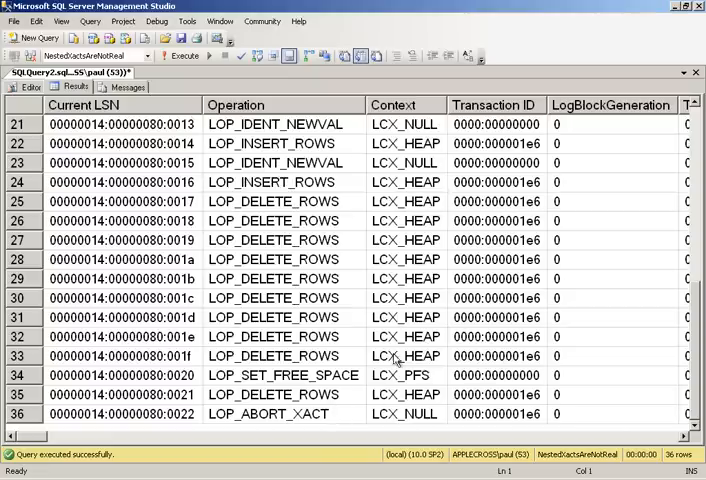
scroll(up, 3)
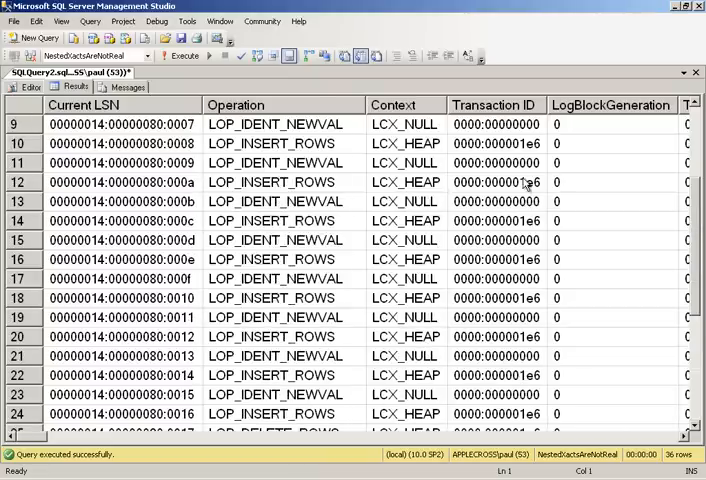
click(31, 87)
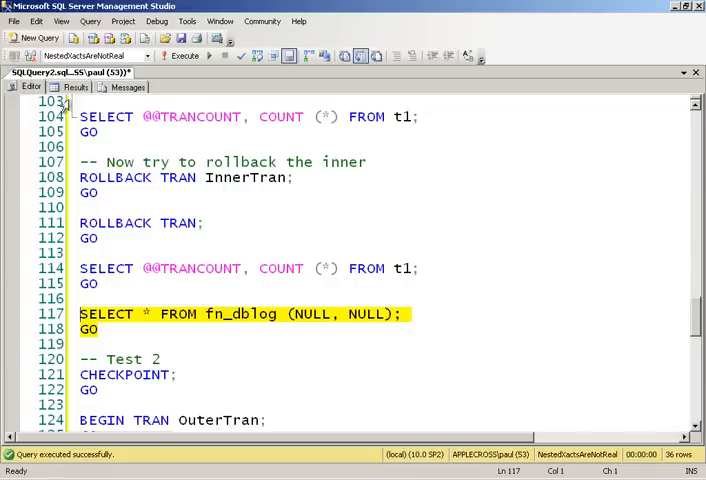
scroll(down, 3)
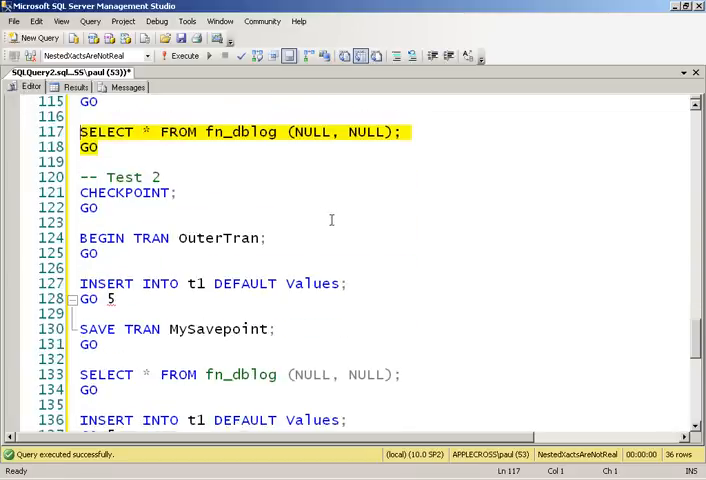
Run the fn_dblog query after SAVE TRAN MySavepoint and select the LOP_MARK_SAVEPOINT record.
scroll(down, 3)
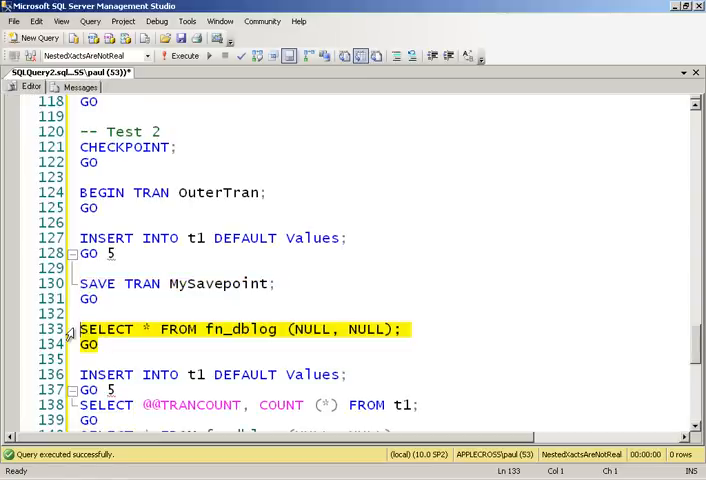
click(183, 55)
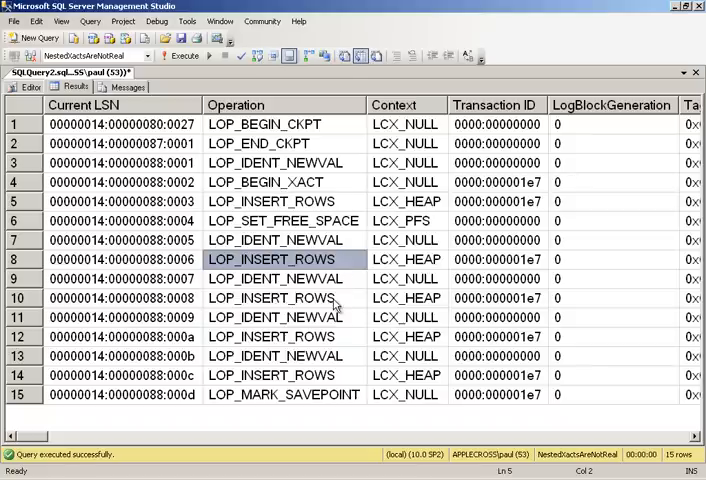
click(270, 298)
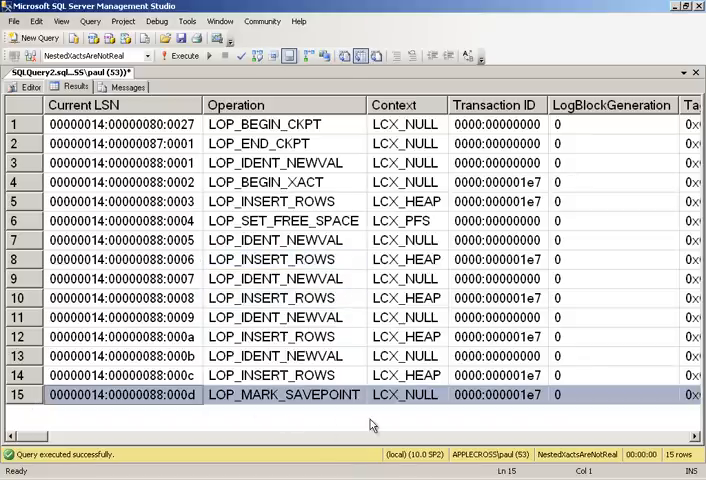
mouse_move(372, 426)
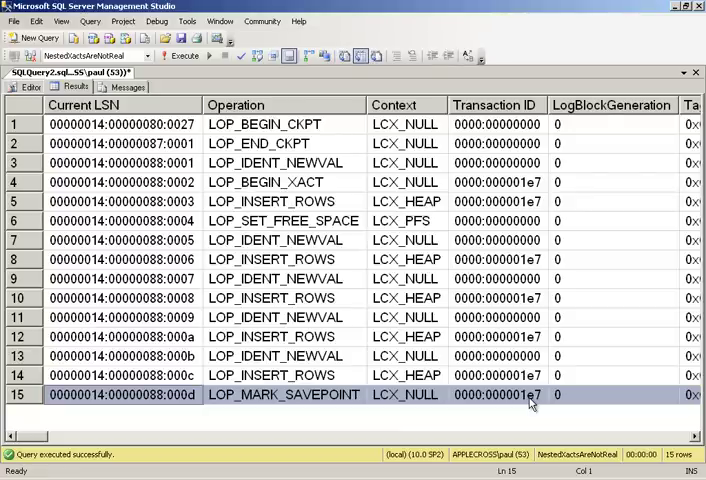
mouse_move(214, 238)
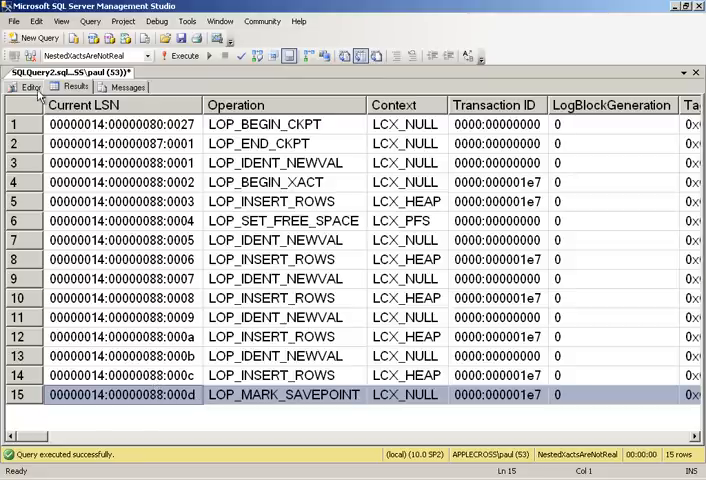
click(28, 87)
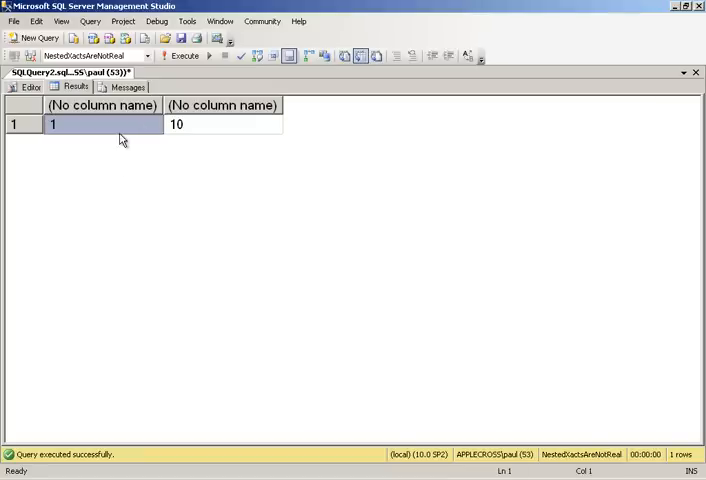
mouse_move(87, 130)
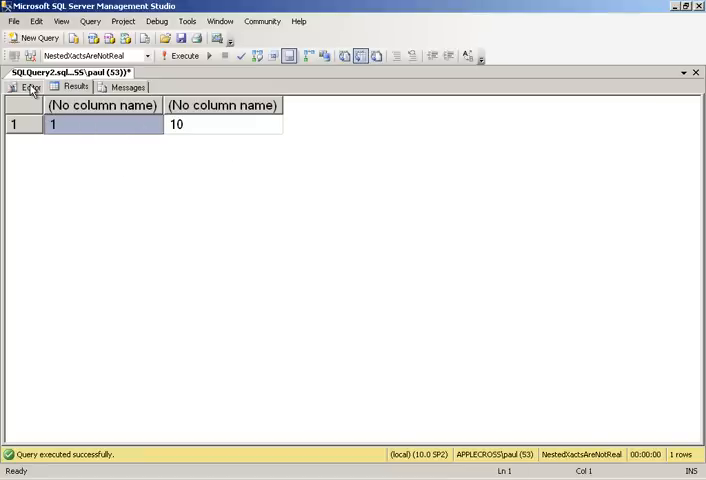
click(30, 87)
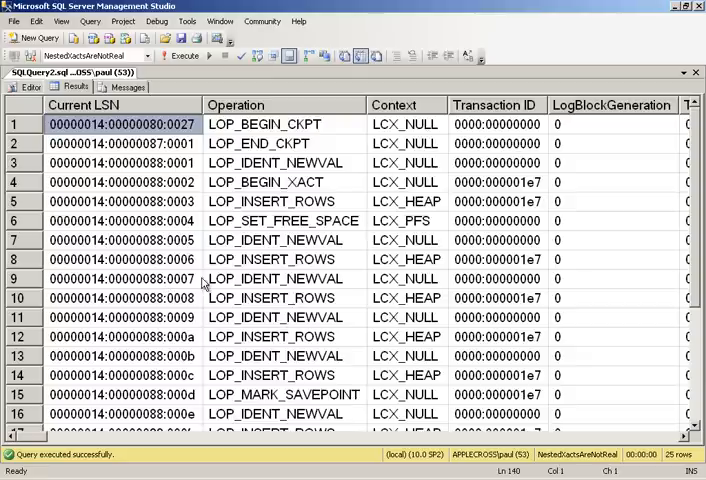
scroll(down, 3)
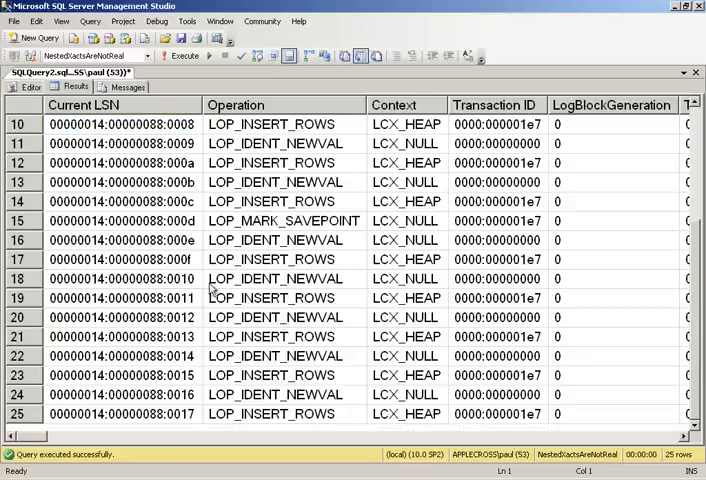
mouse_move(185, 270)
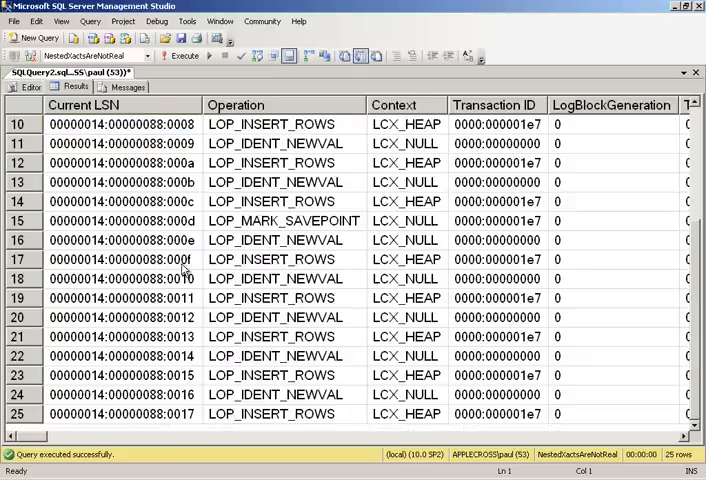
click(120, 259)
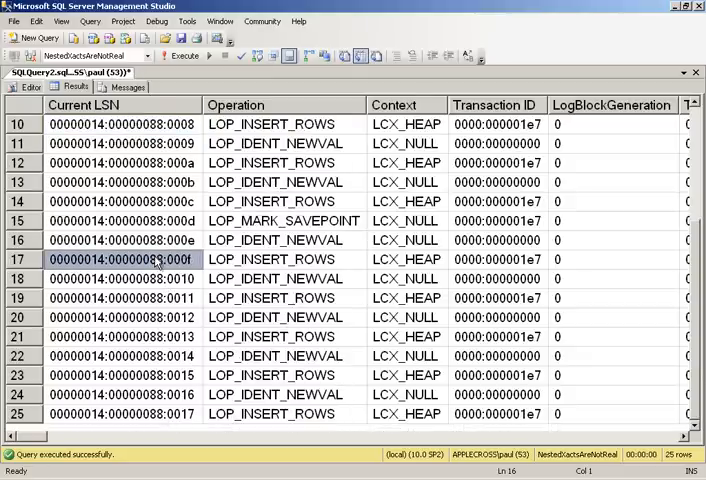
click(120, 317)
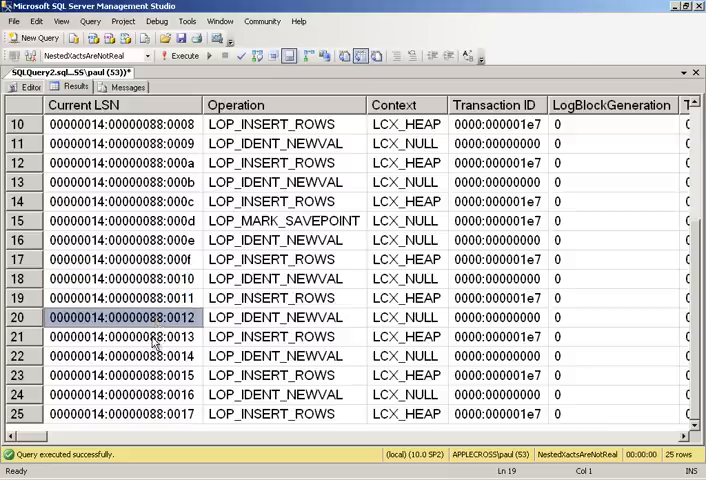
click(120, 375)
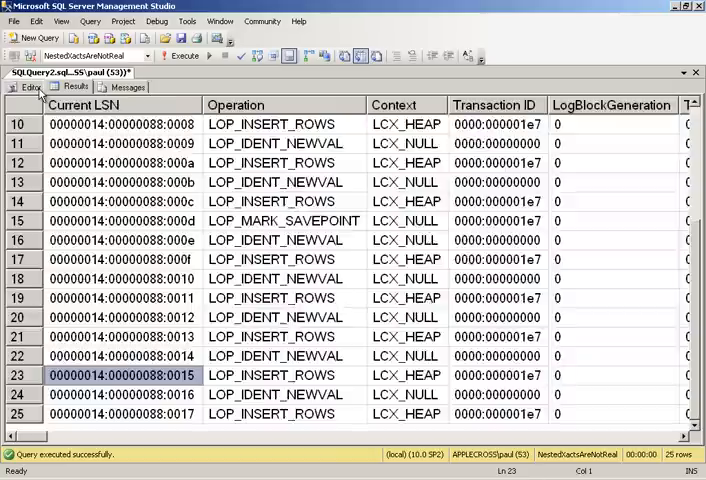
click(30, 87)
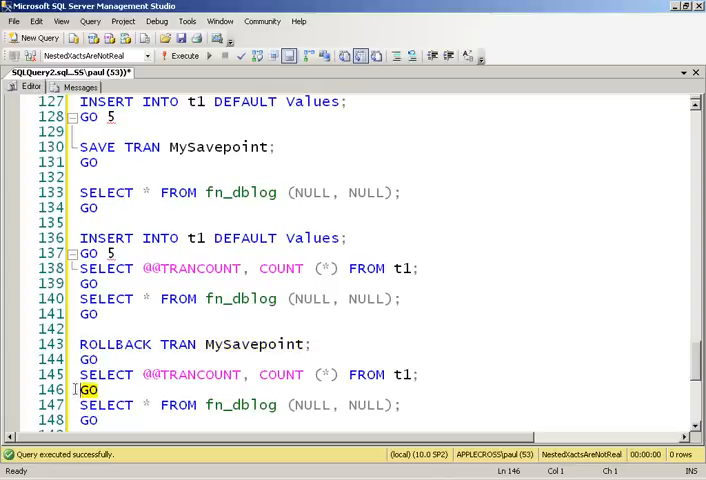
click(184, 55)
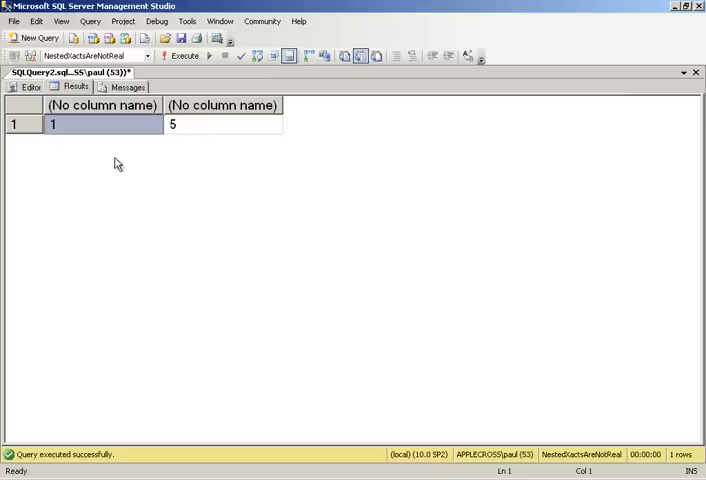
mouse_move(227, 135)
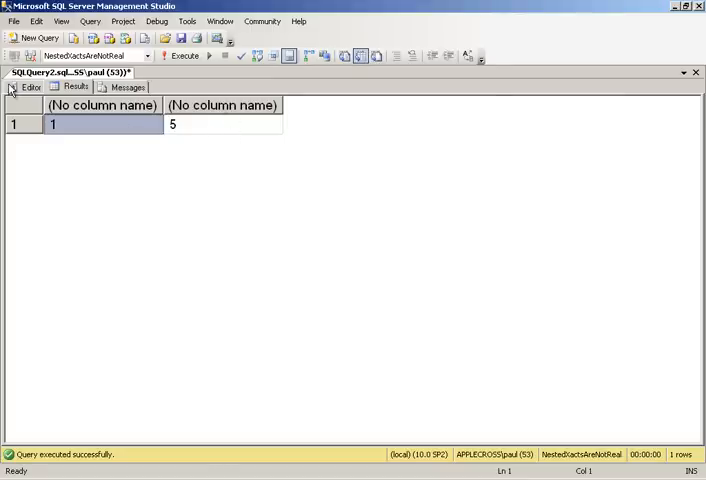
mouse_move(33, 90)
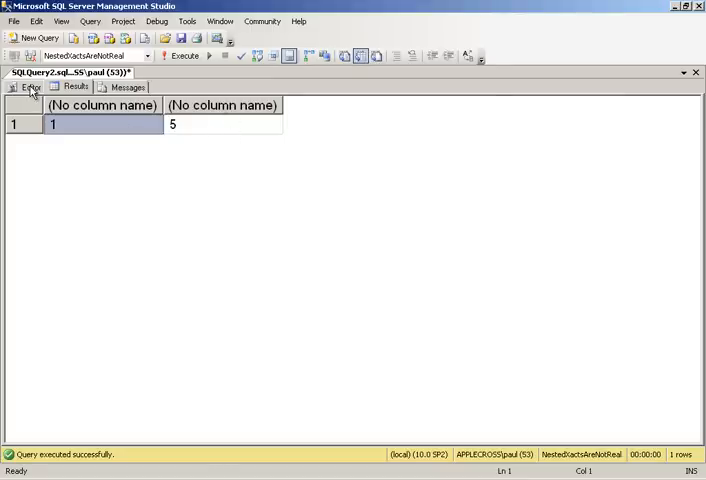
click(30, 86)
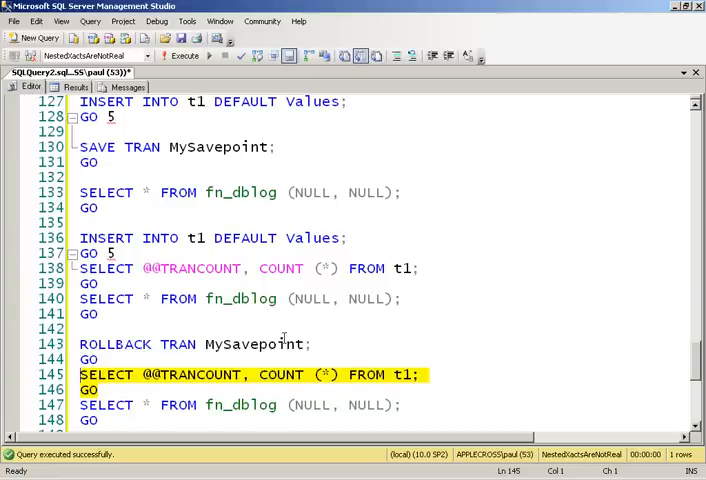
mouse_move(386, 341)
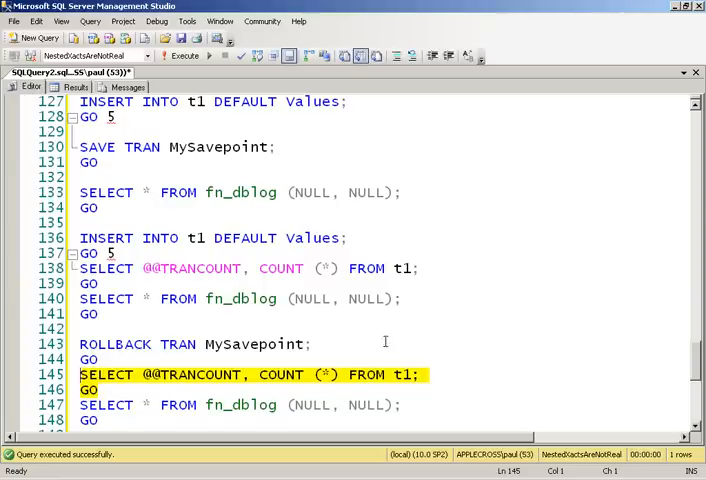
mouse_move(268, 168)
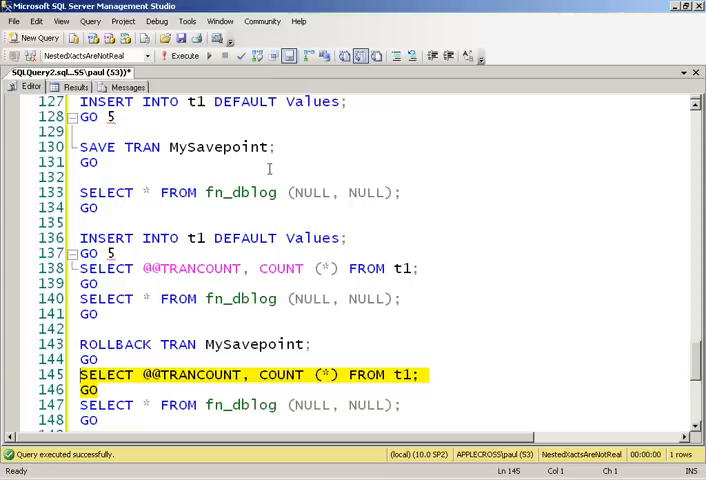
mouse_move(137, 147)
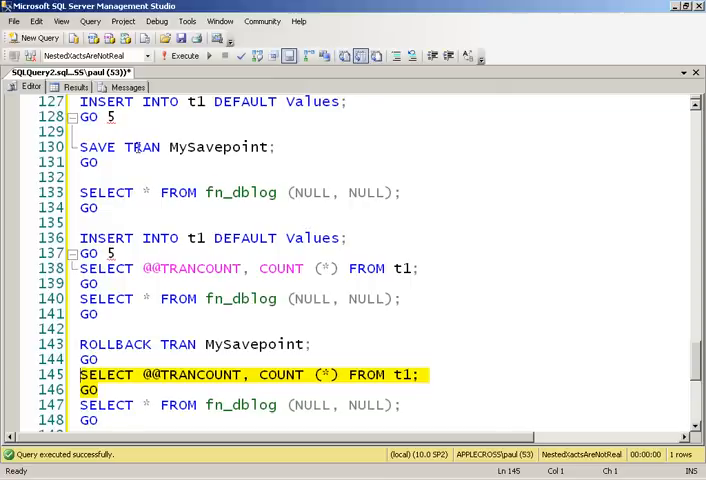
scroll(down, 3)
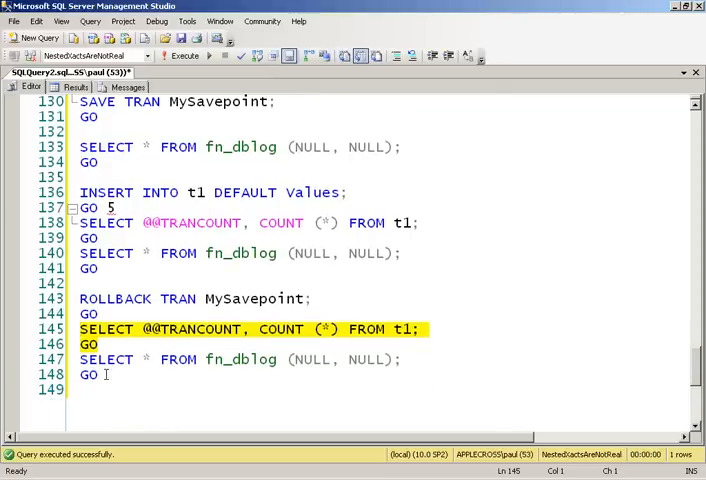
Re-run fn_dblog and inspect the COMPENSATION descriptions and lock release in the results grid.
click(184, 55)
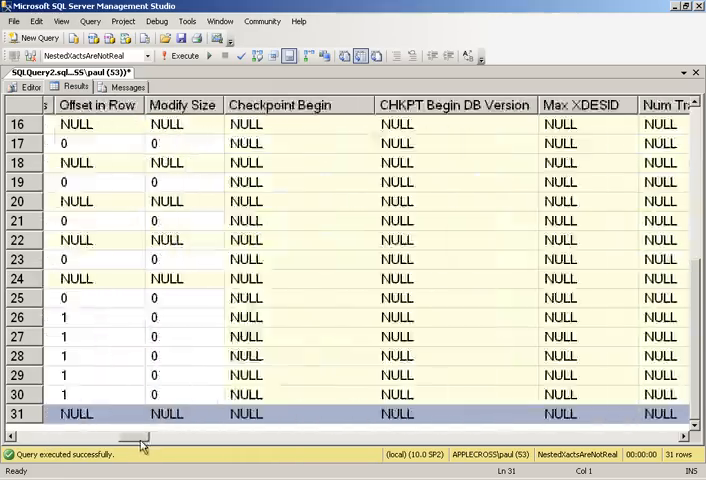
drag(140, 438, 335, 438)
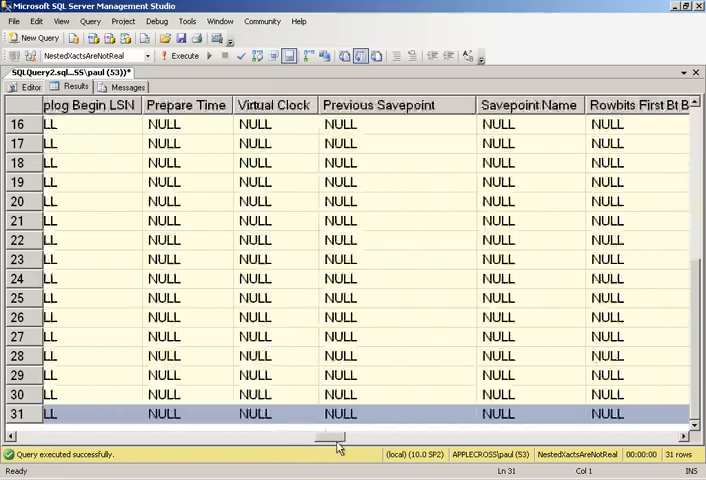
drag(335, 435, 510, 435)
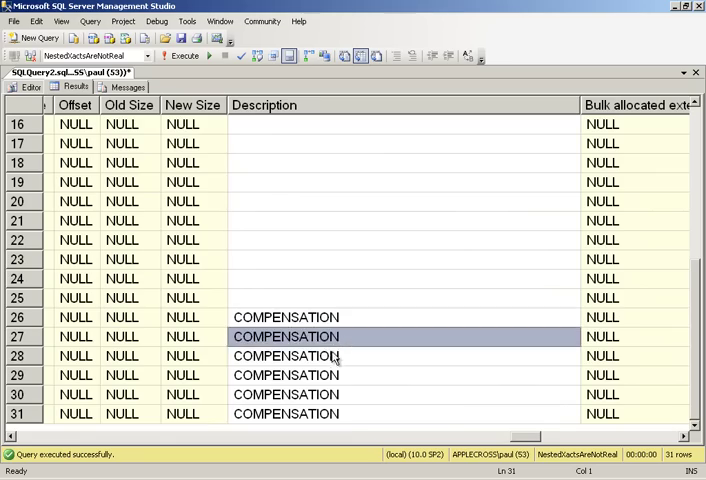
click(300, 414)
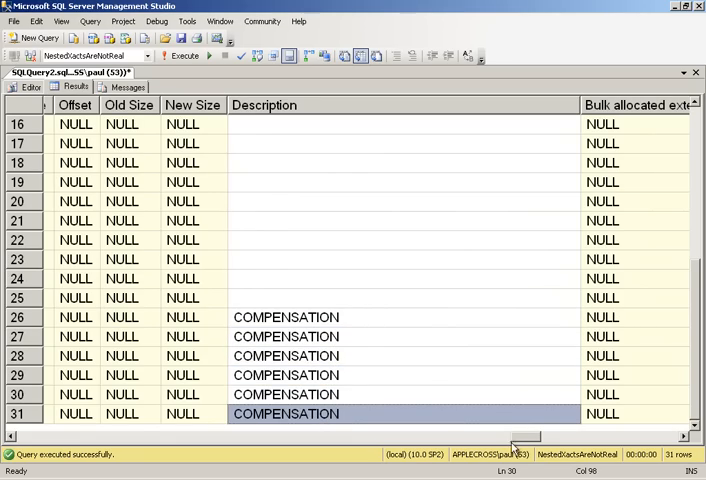
scroll(right, 3)
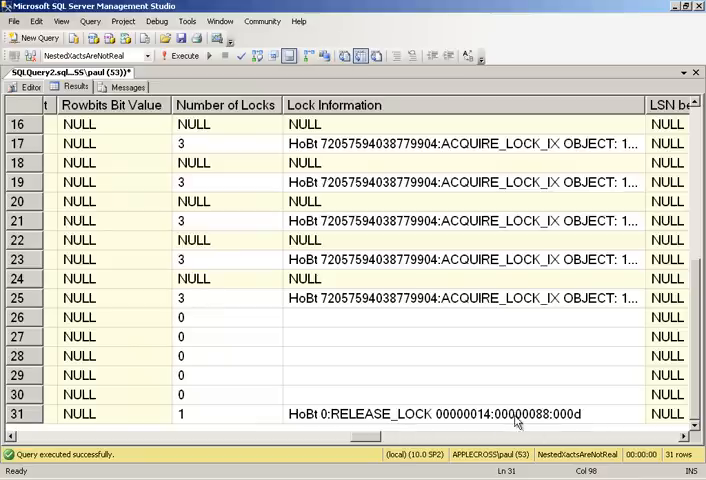
mouse_move(440, 224)
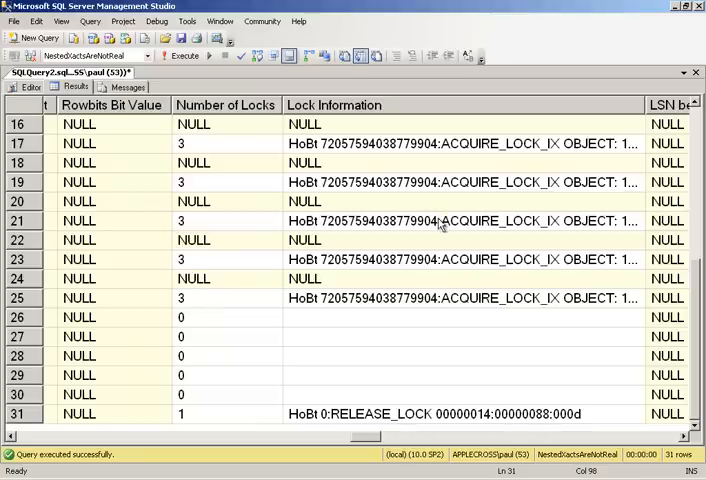
mouse_move(440, 240)
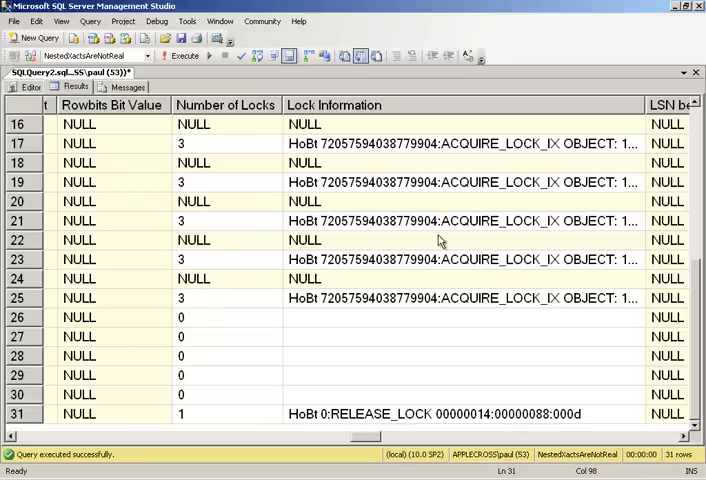
mouse_move(460, 240)
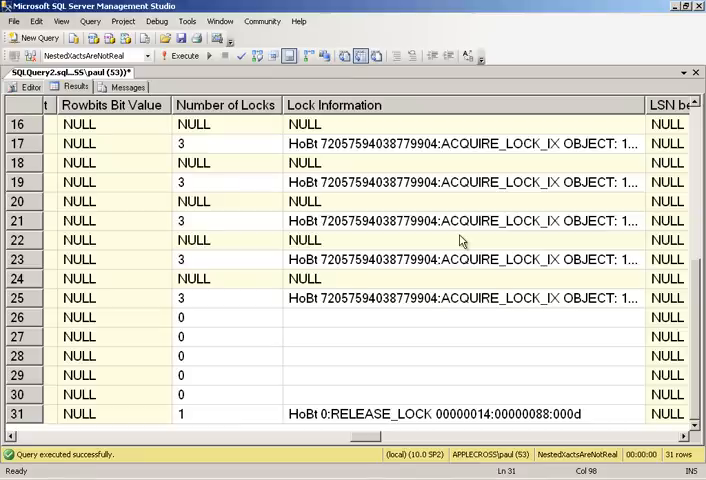
mouse_move(528, 254)
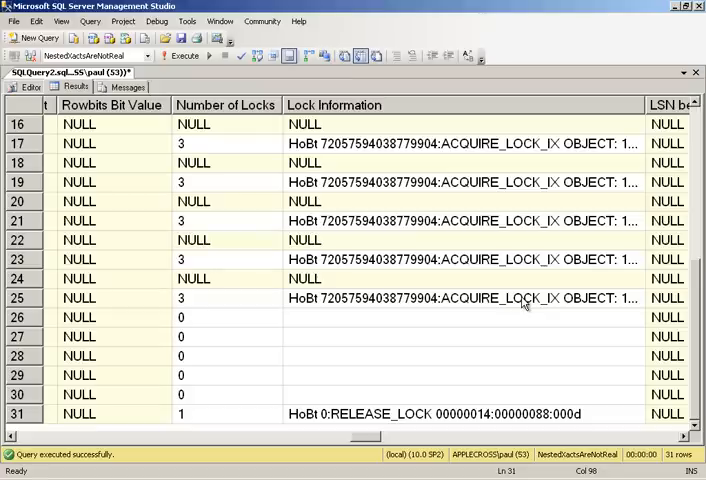
mouse_move(505, 419)
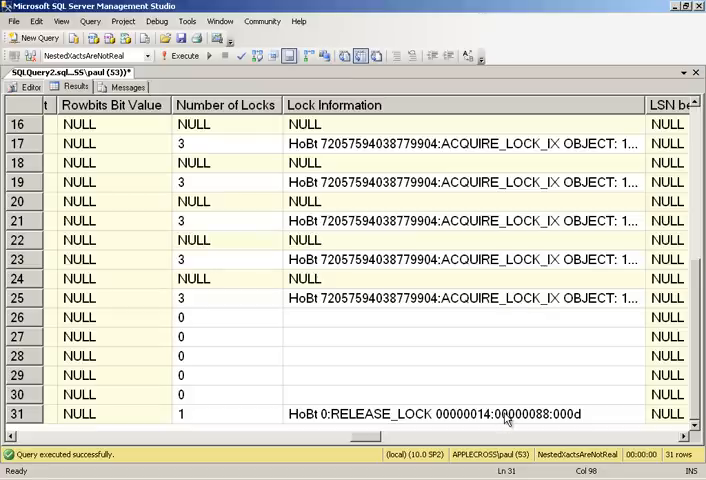
click(450, 413)
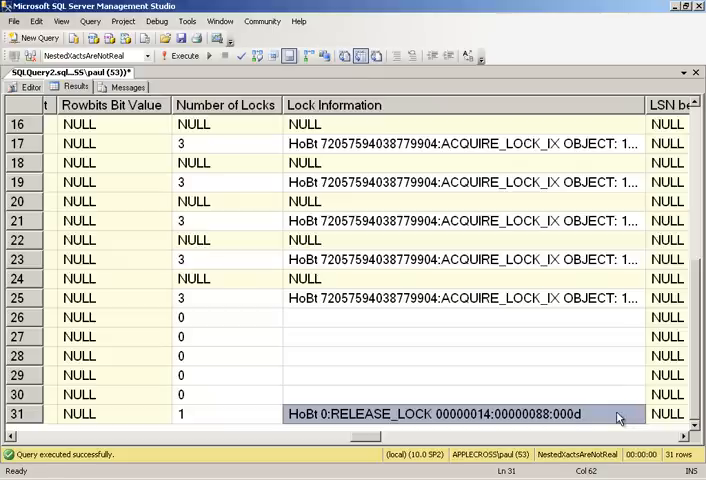
mouse_move(481, 421)
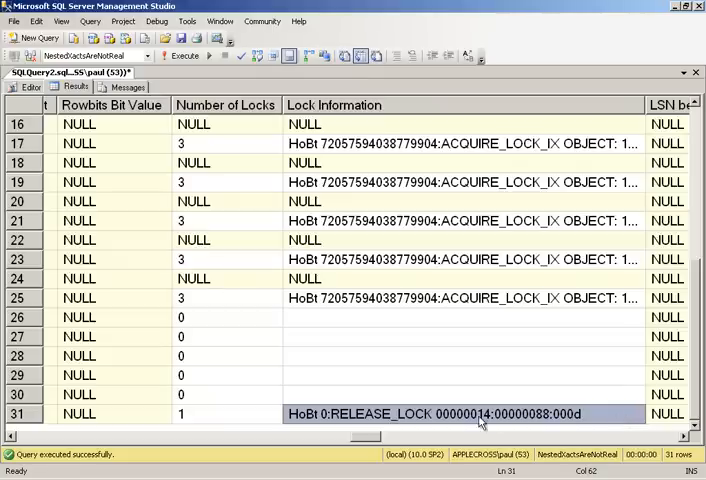
mouse_move(492, 420)
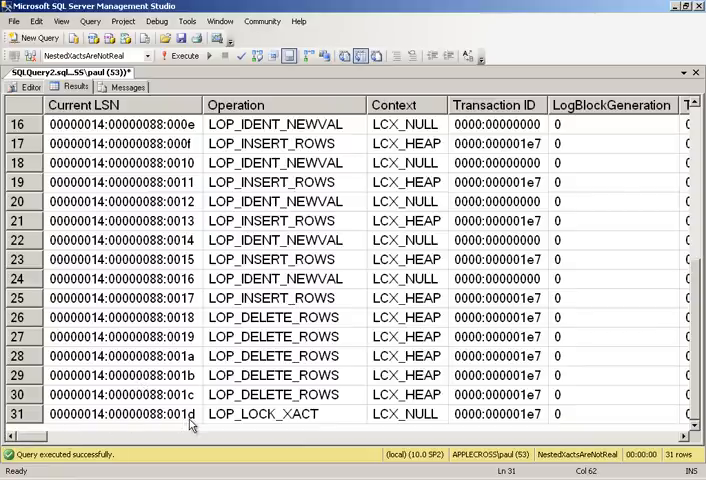
scroll(up, 3)
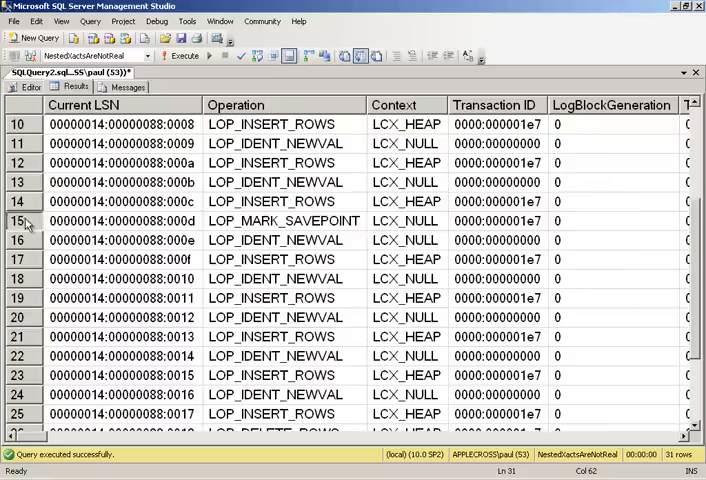
click(270, 220)
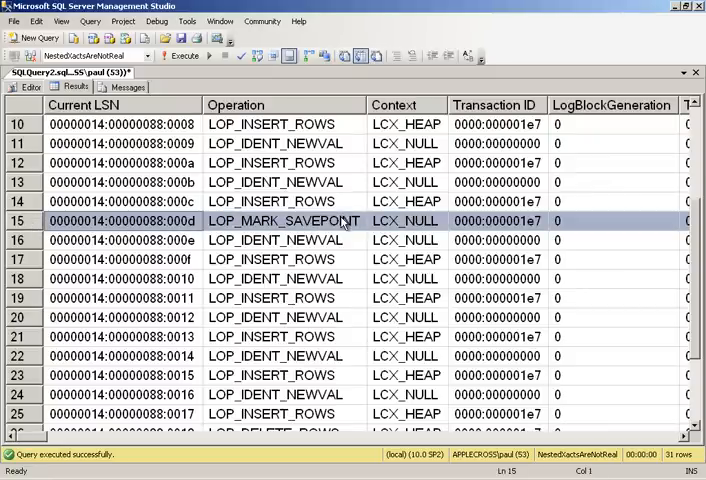
scroll(down, 3)
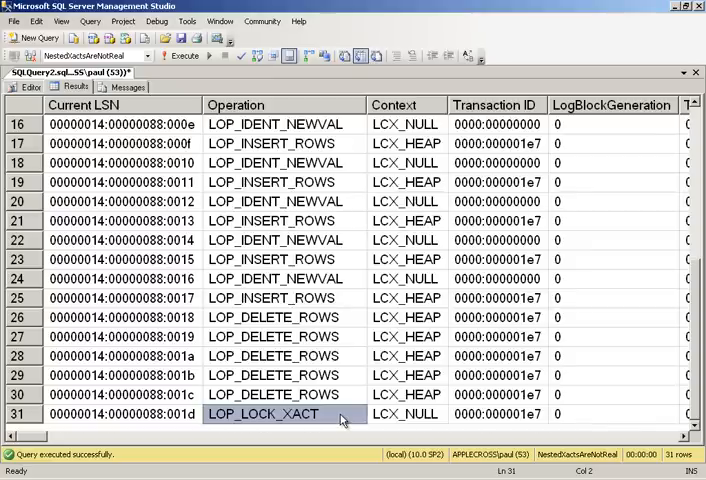
scroll(up, 3)
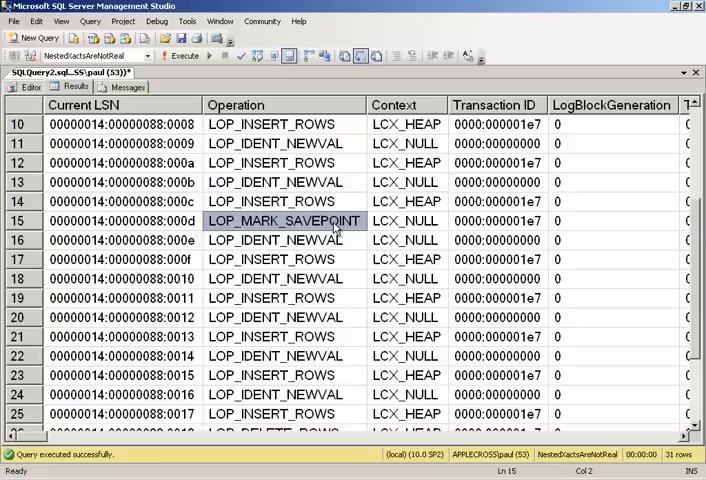
scroll(down, 3)
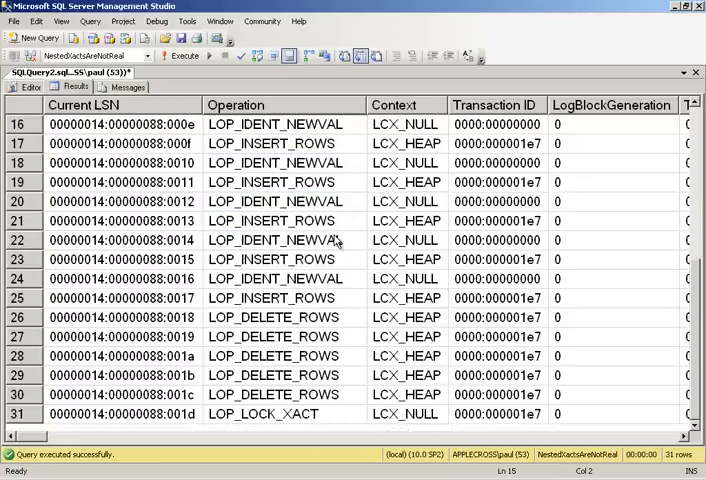
mouse_move(370, 252)
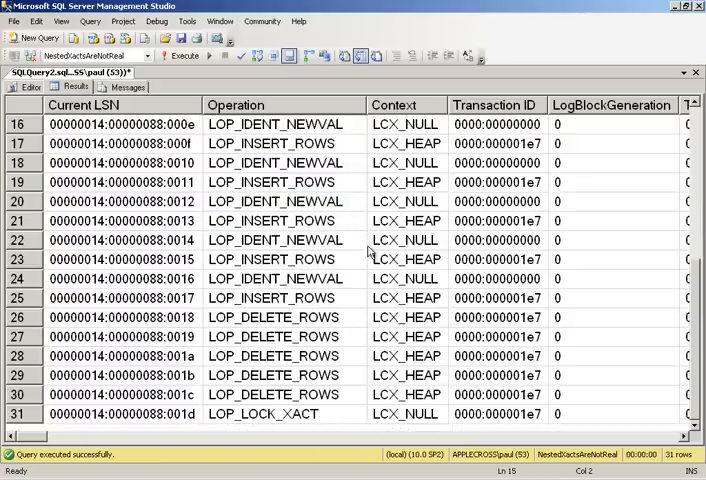
mouse_move(371, 281)
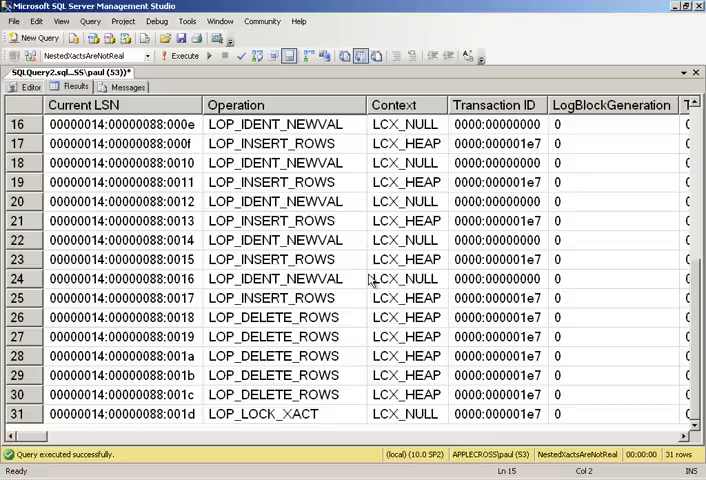